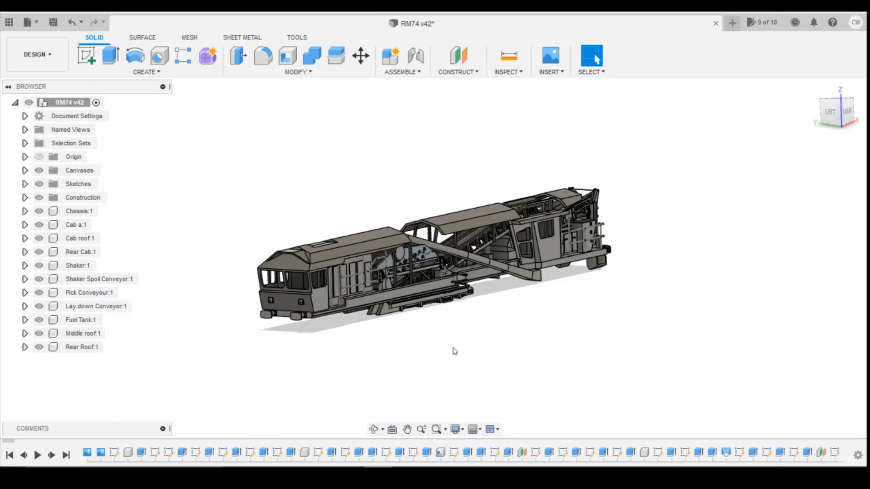
mouse_move(450, 349)
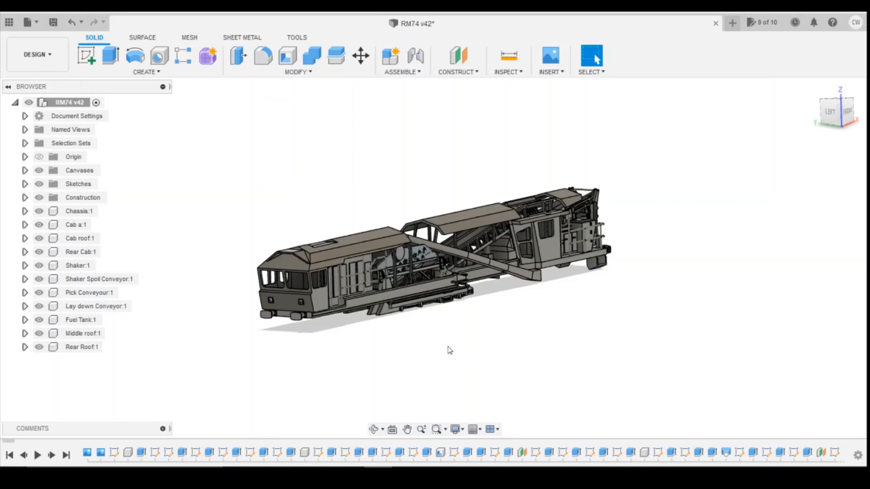
mouse_move(442, 347)
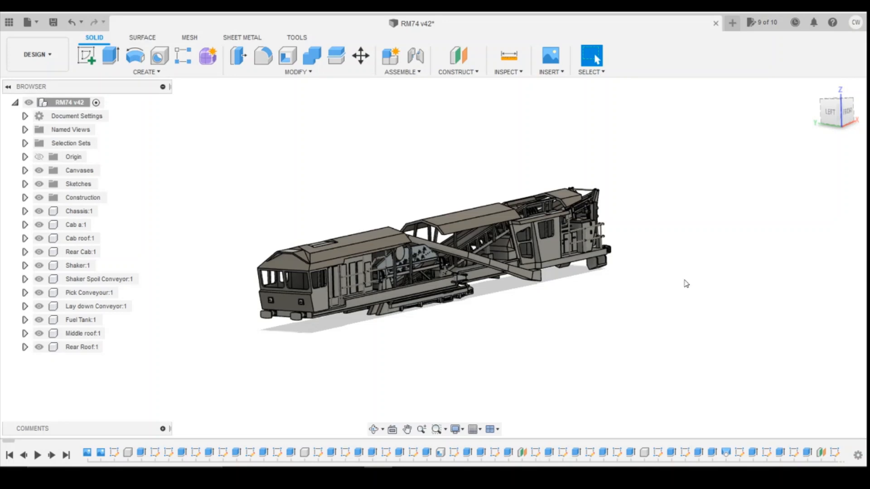
mouse_move(683, 244)
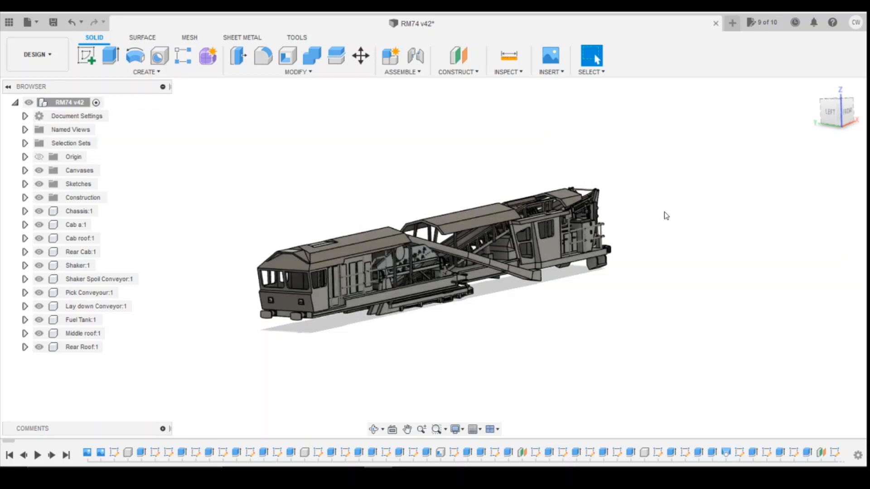
mouse_move(284, 233)
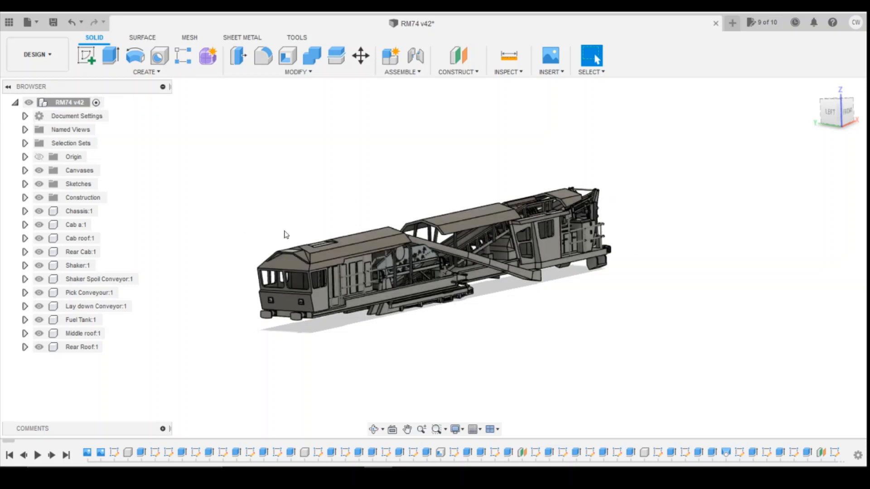
- Activate Chassis, then Cab a, in the Browser and clear the cab selection
click(78, 211)
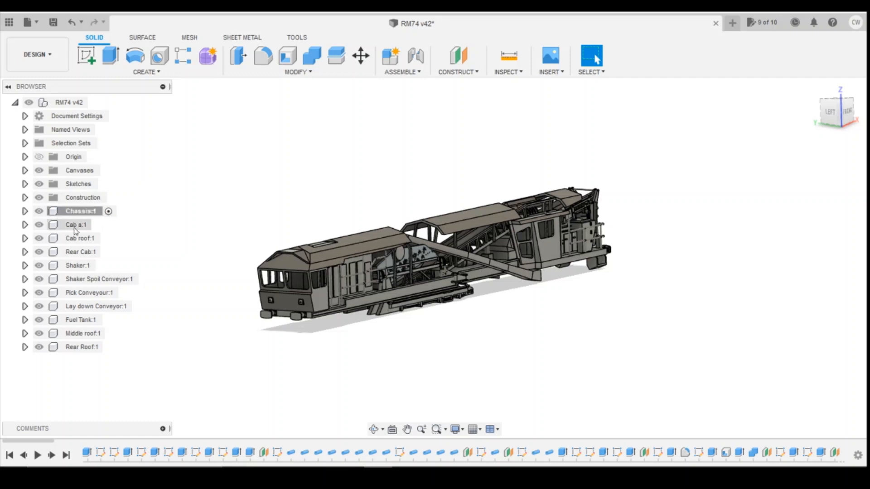
click(76, 225)
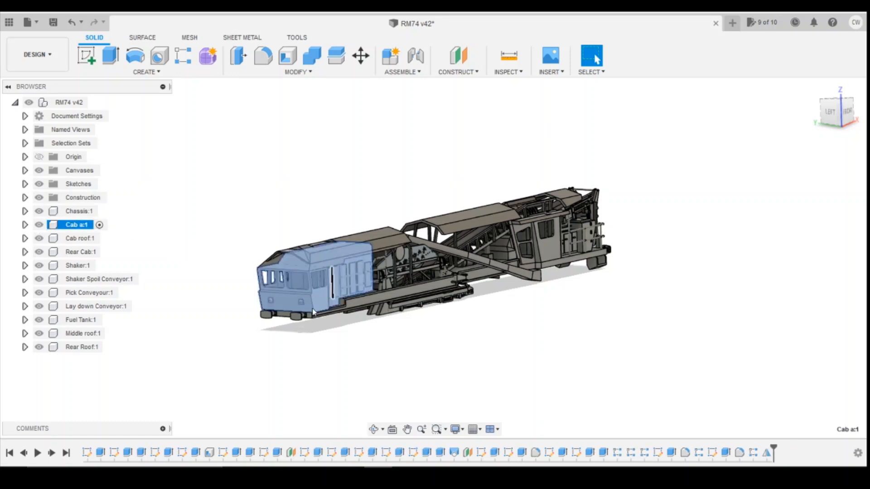
click(288, 327)
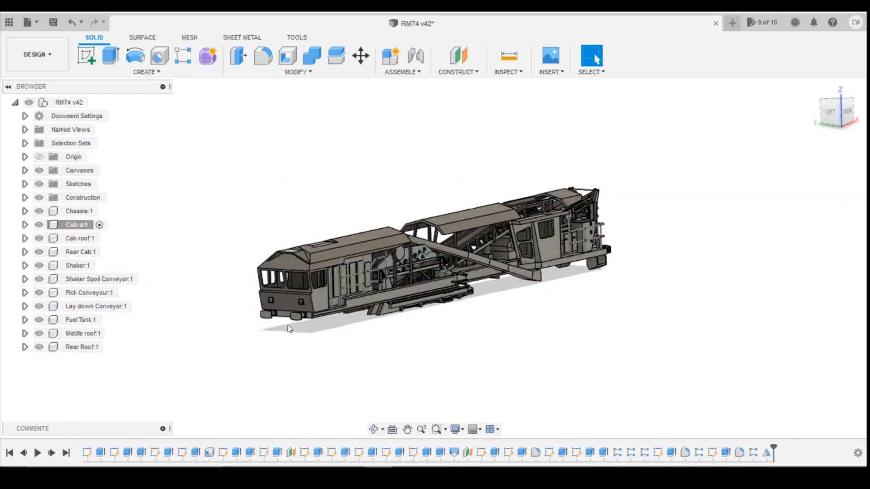
mouse_move(261, 327)
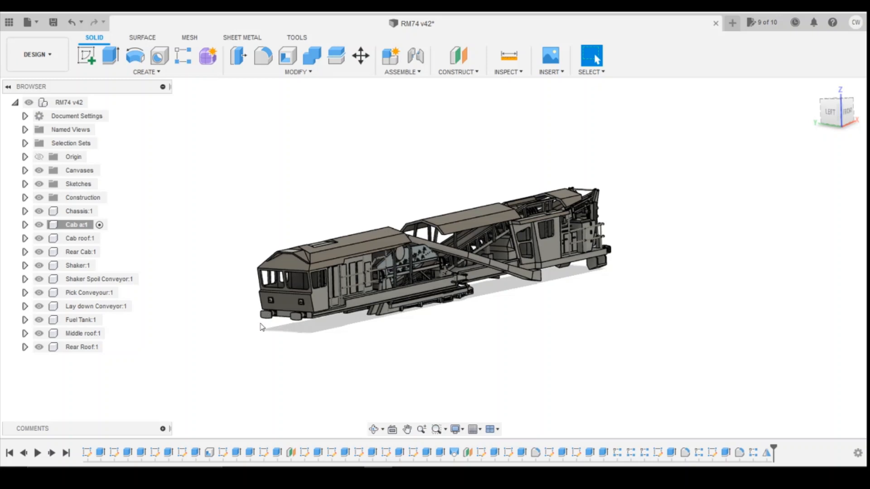
mouse_move(250, 323)
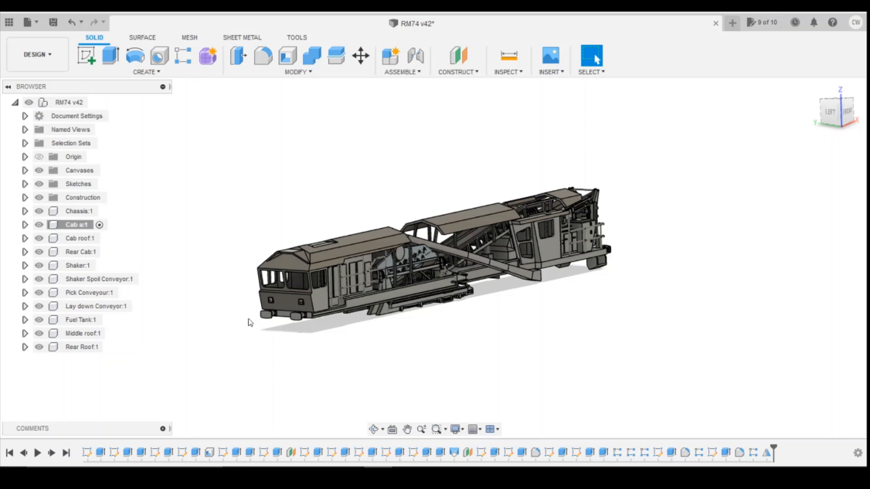
mouse_move(246, 323)
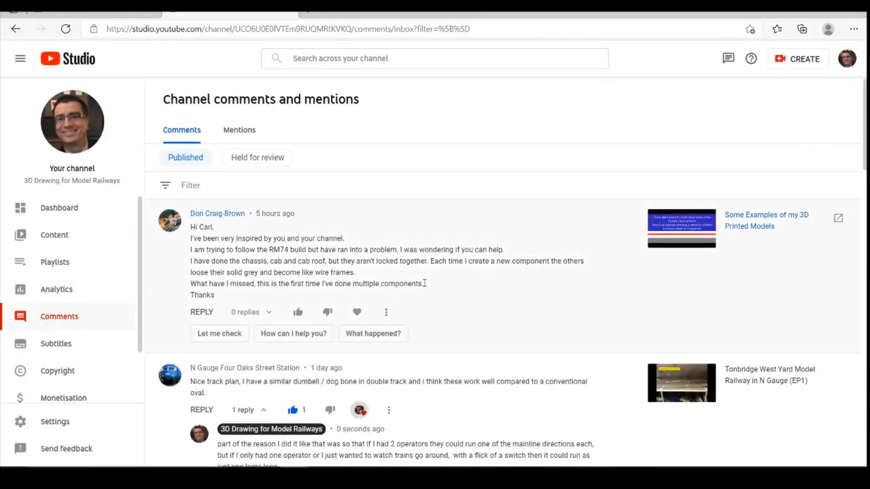
mouse_move(468, 286)
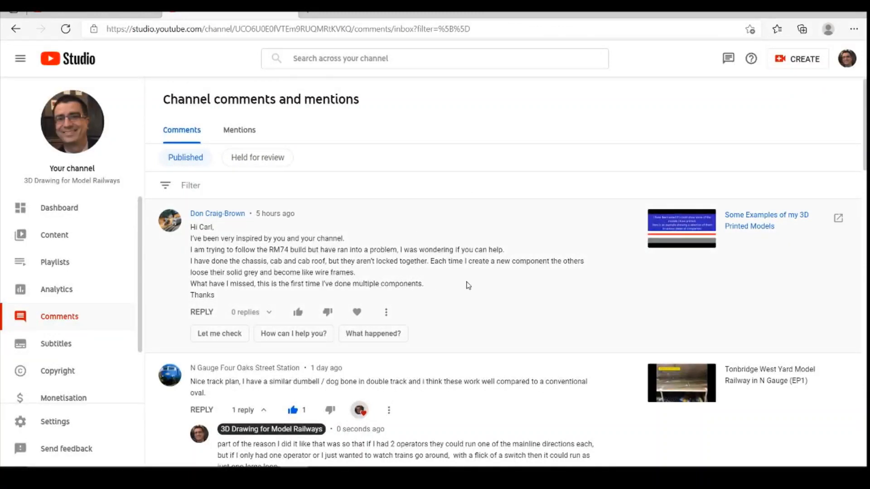
mouse_move(320, 249)
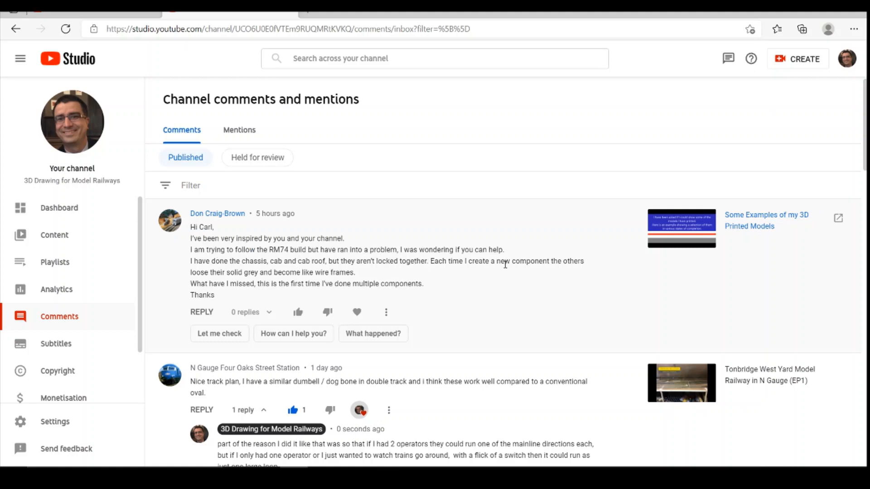
mouse_move(247, 274)
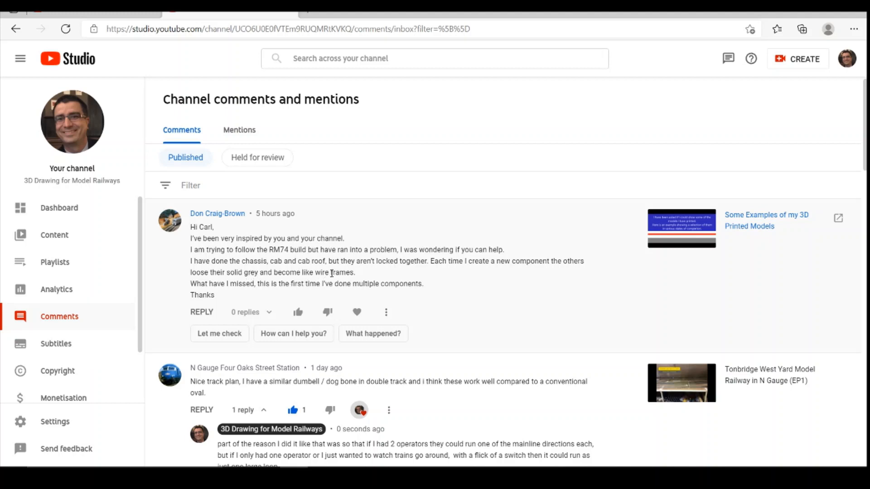
mouse_move(352, 298)
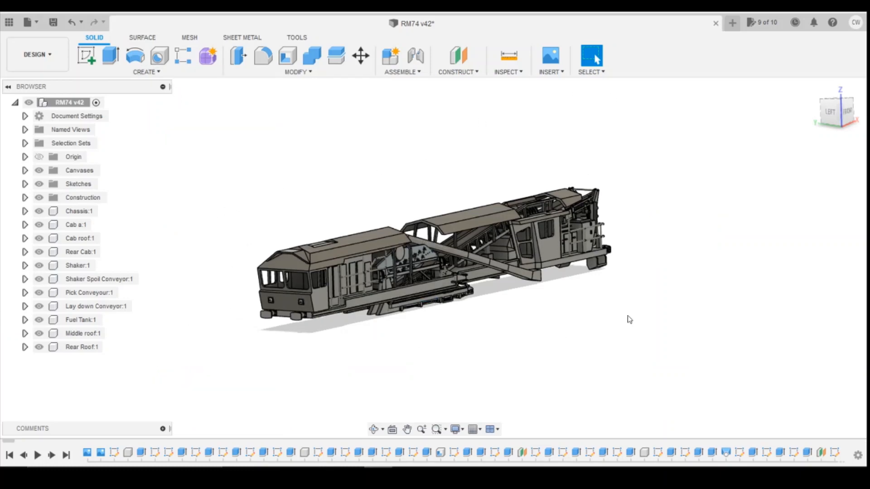
mouse_move(541, 247)
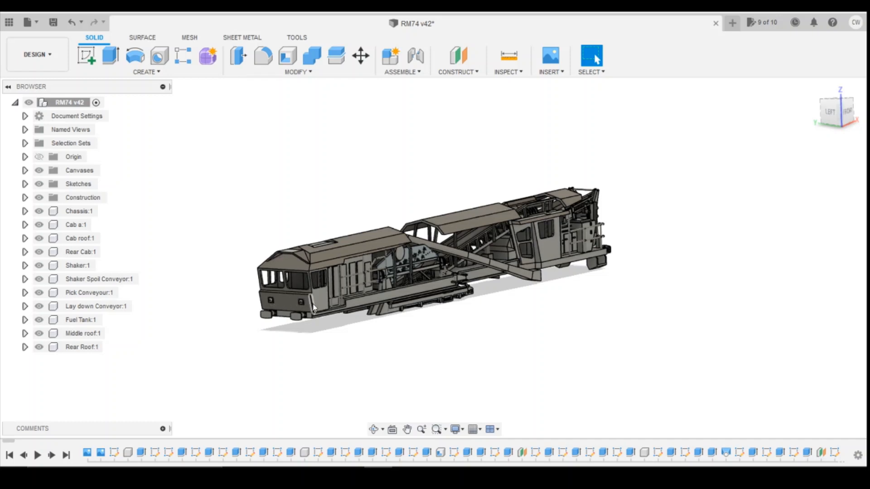
mouse_move(103, 211)
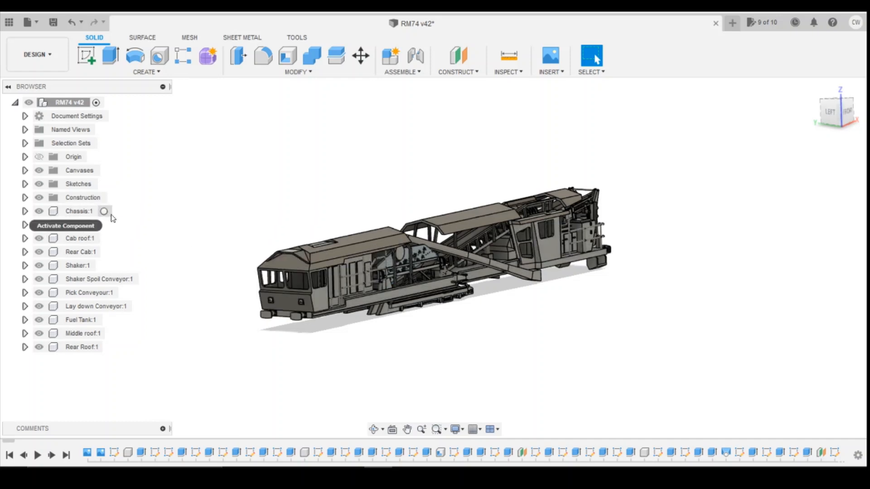
- Activate Chassis, Cab a and then Cab roof so the other components show ghosted
click(65, 226)
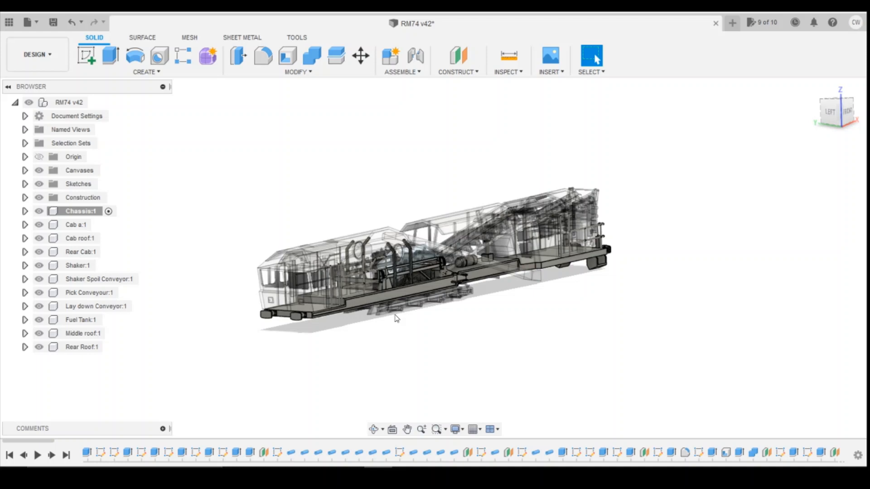
mouse_move(357, 305)
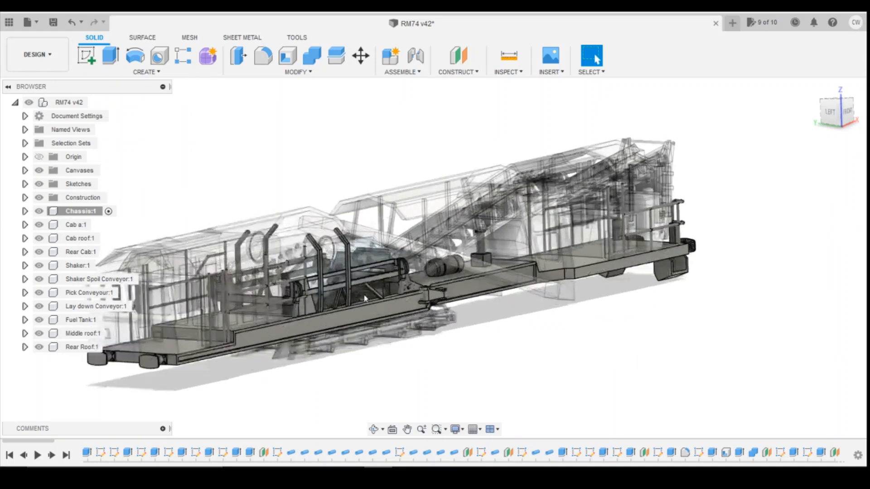
click(75, 225)
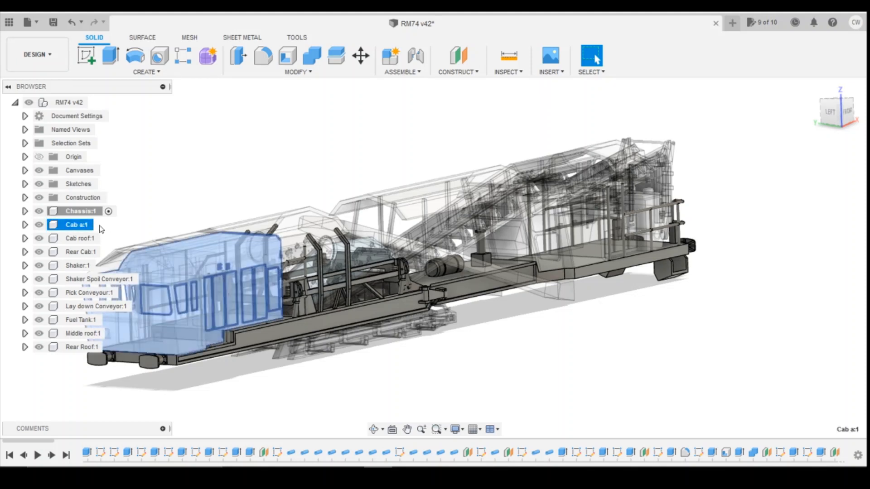
click(109, 225)
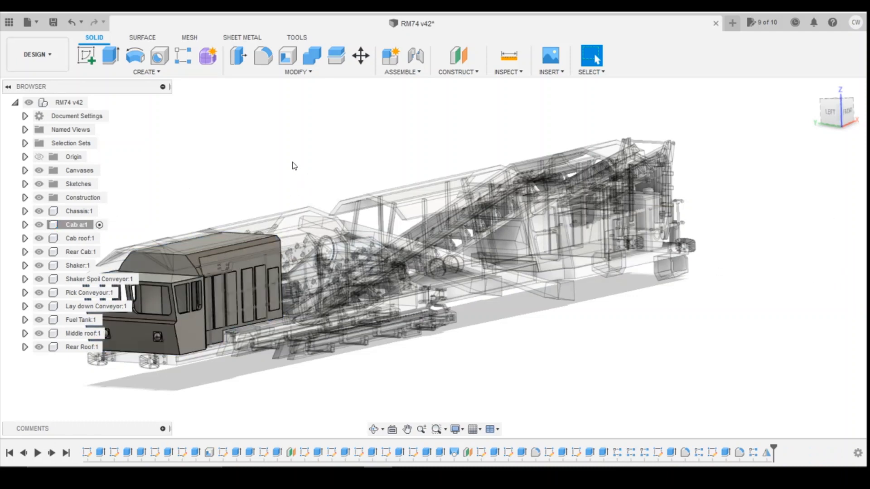
click(80, 238)
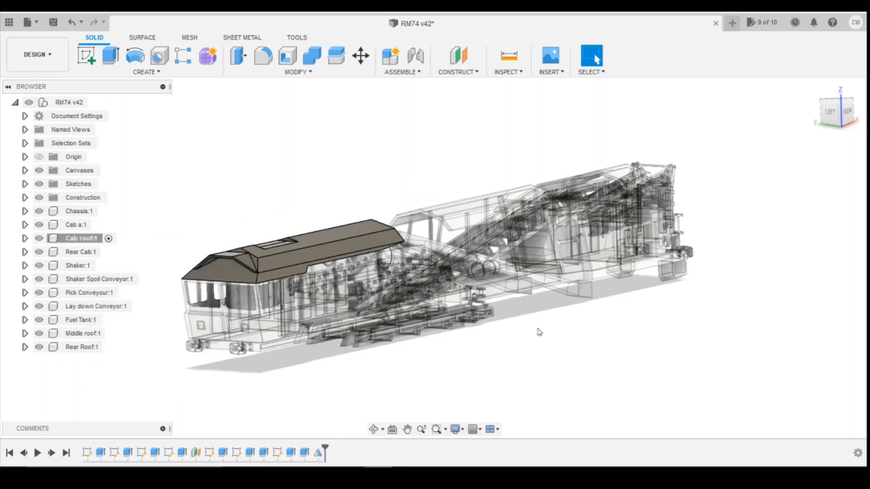
mouse_move(606, 338)
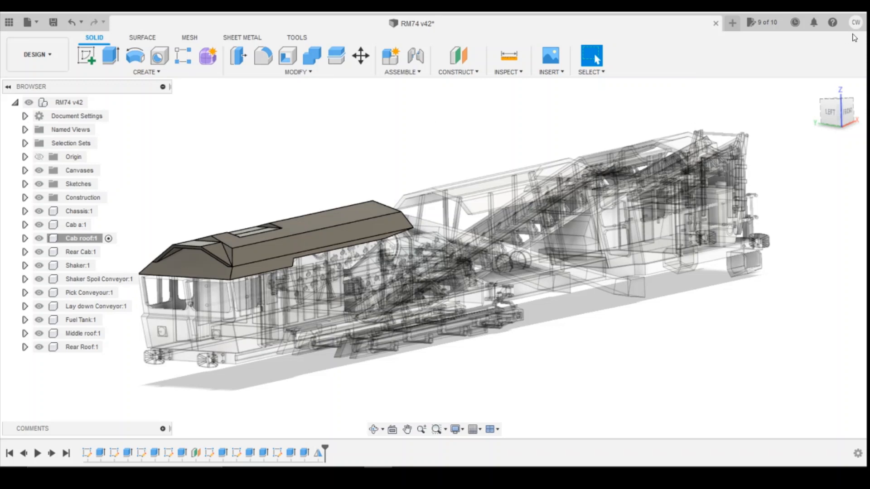
click(856, 22)
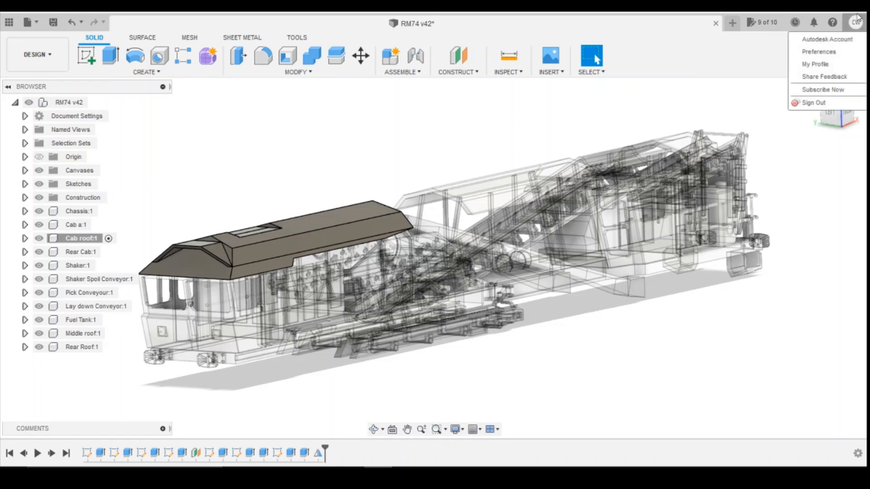
mouse_move(827, 39)
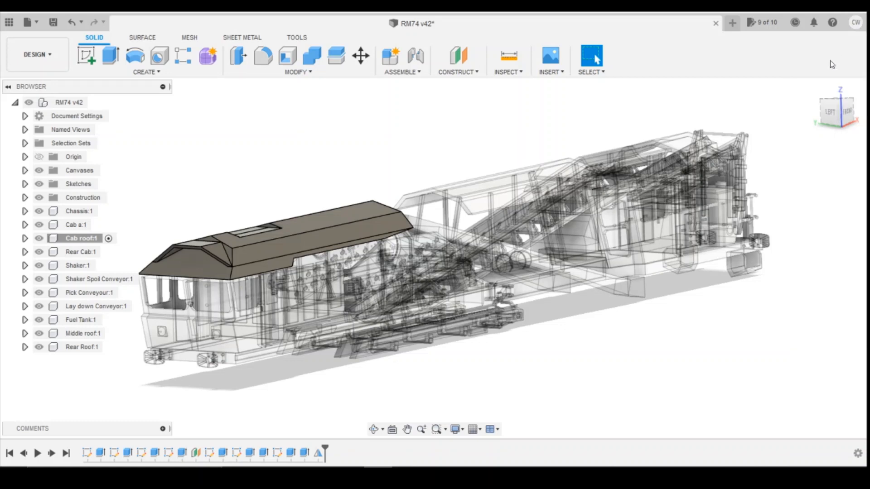
mouse_move(510, 106)
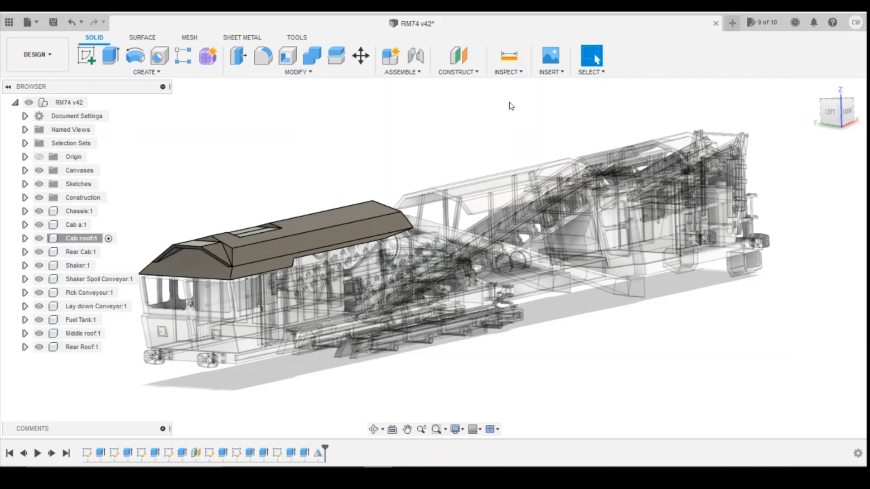
mouse_move(450, 76)
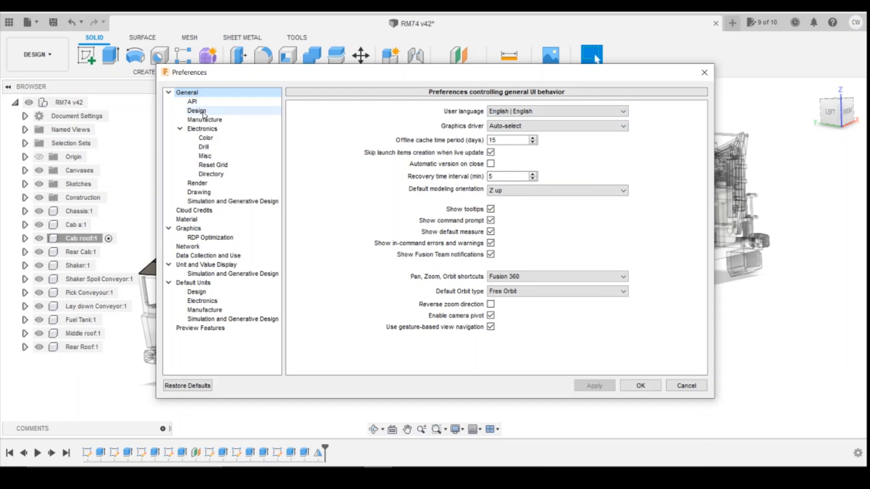
- Uncheck Active component visibility in the Design preferences and confirm with OK
click(196, 110)
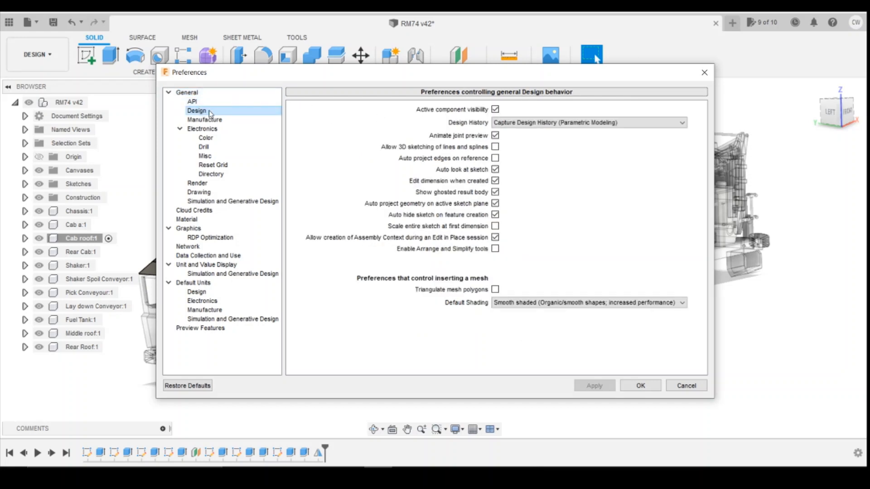
mouse_move(452, 112)
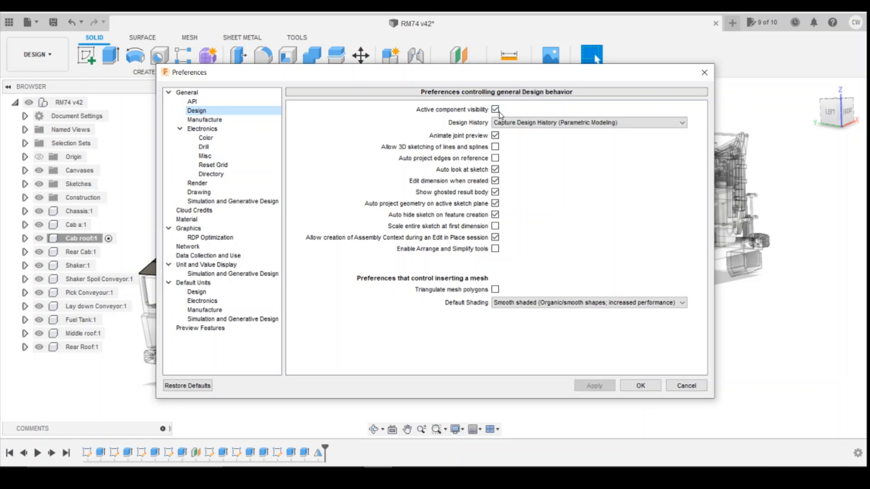
mouse_move(385, 179)
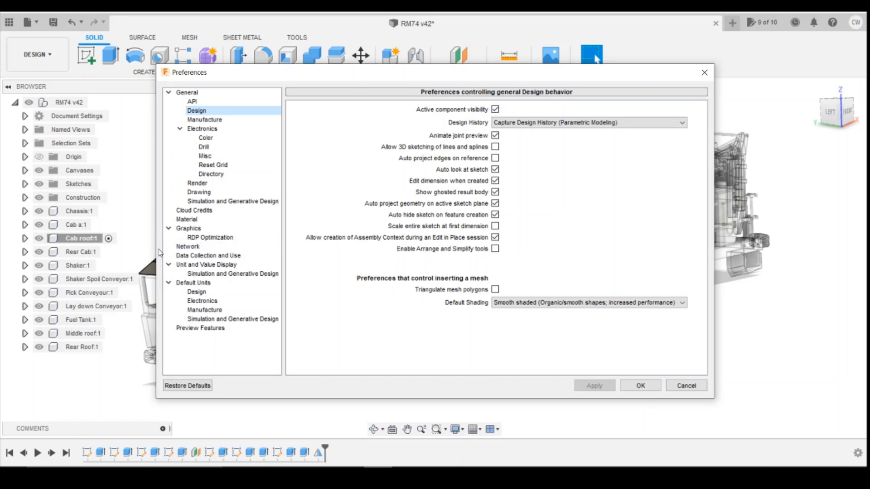
mouse_move(538, 147)
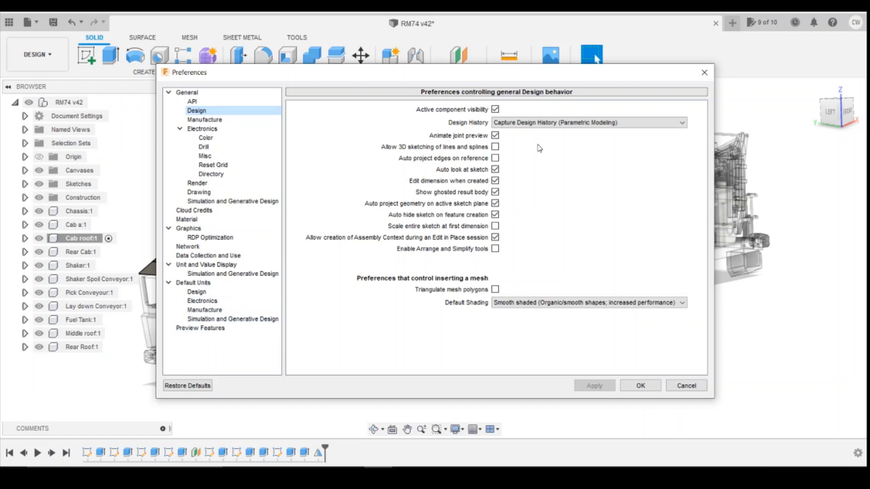
click(495, 110)
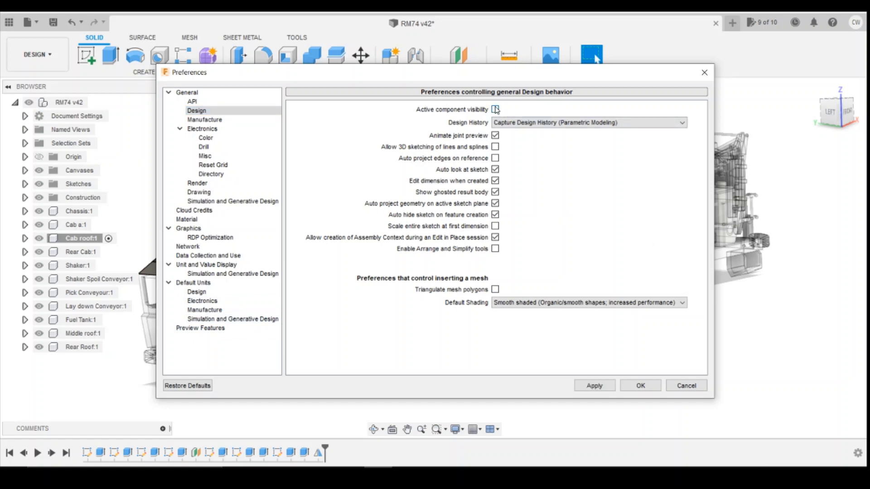
click(495, 109)
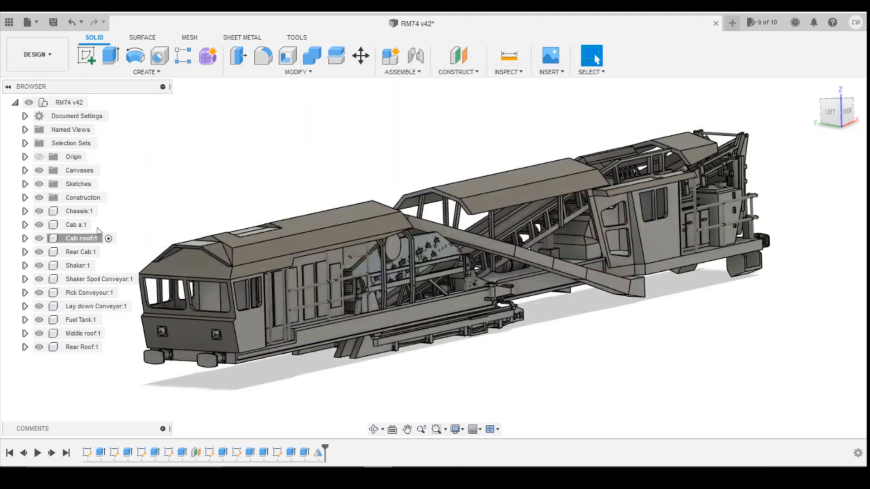
- Activate Rear Cab, Shaker Spoil Conveyor, then Pick Conveyour, with all other parts staying solid
click(80, 251)
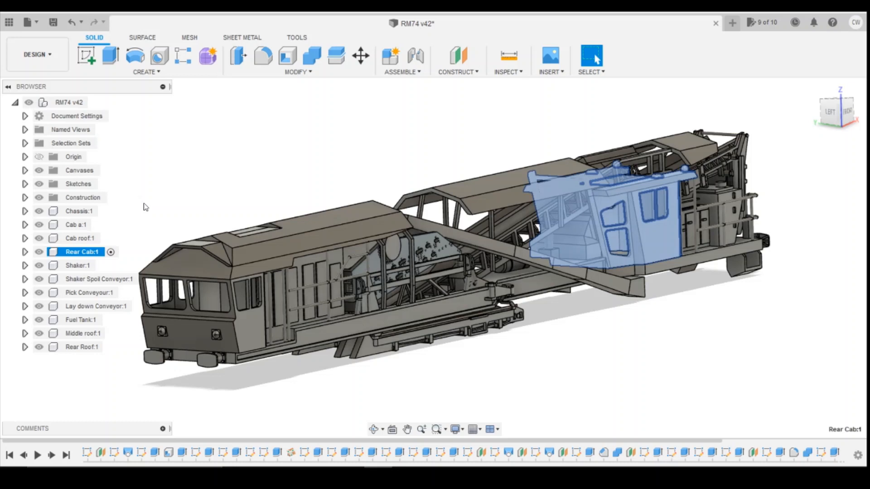
click(99, 279)
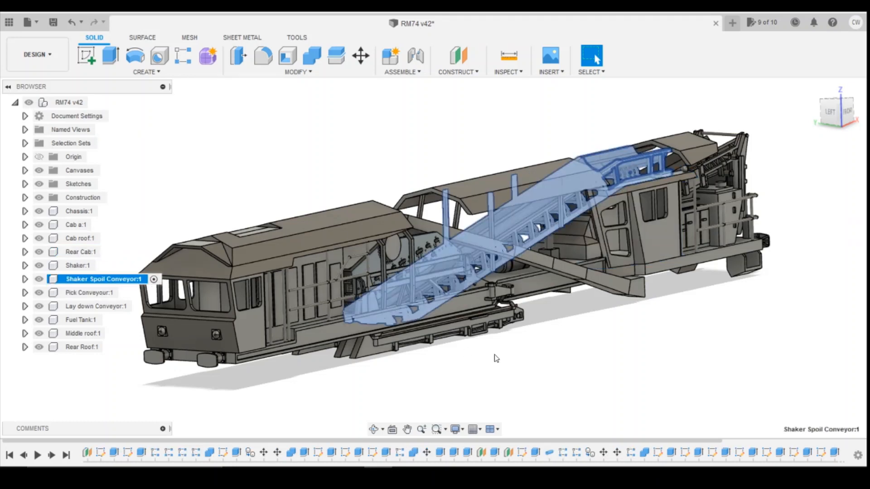
click(89, 293)
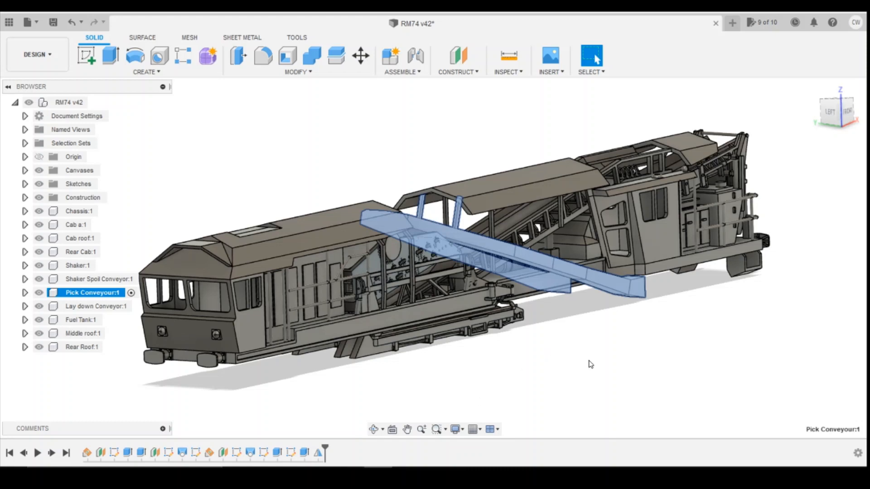
click(589, 362)
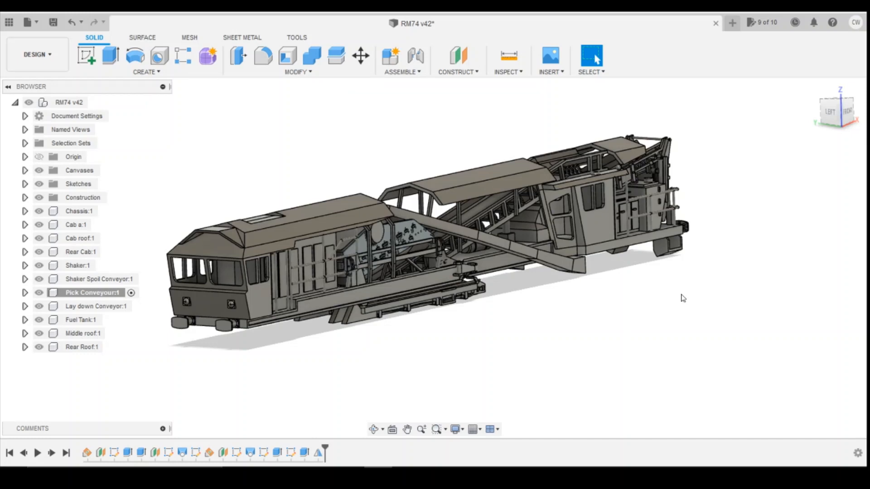
mouse_move(668, 305)
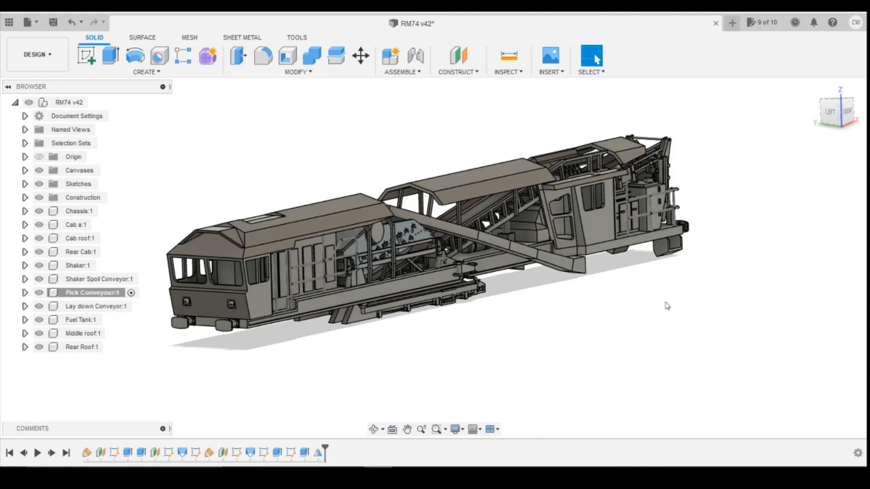
mouse_move(665, 306)
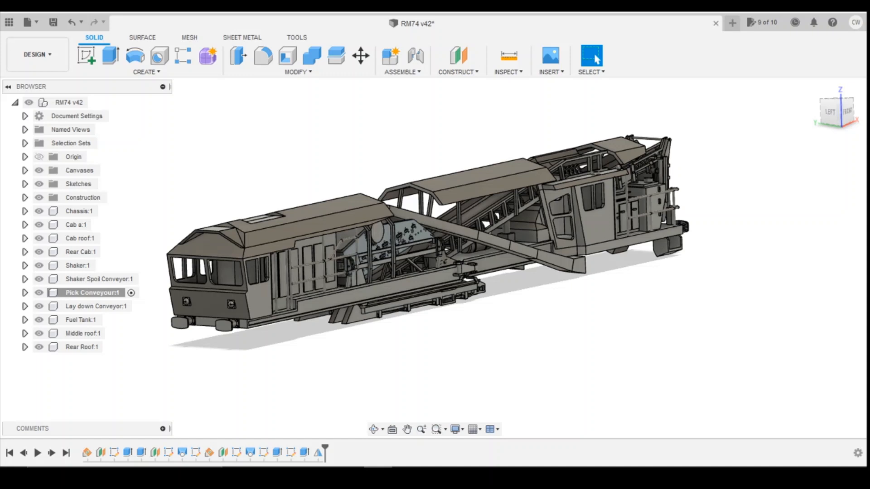
mouse_move(139, 234)
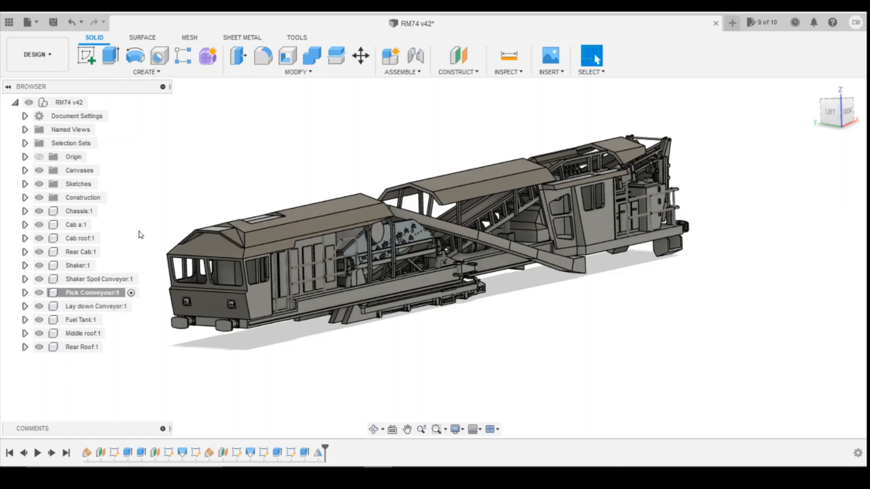
mouse_move(228, 130)
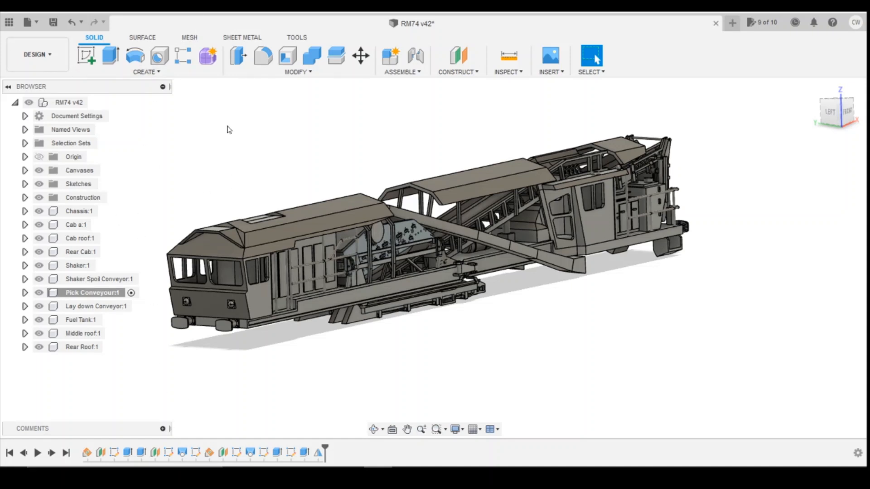
mouse_move(27, 22)
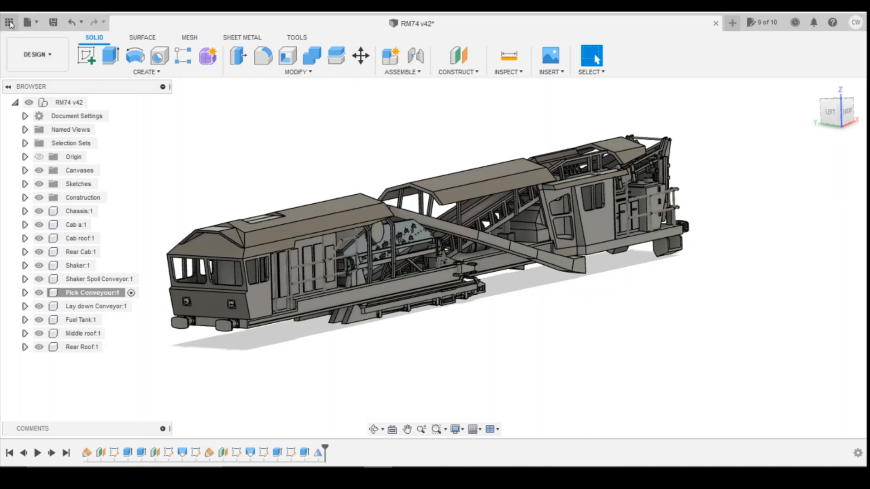
- From the Data Panel, enter the PGA Gypsum Hopper project and load PGA Hopper V1
click(9, 21)
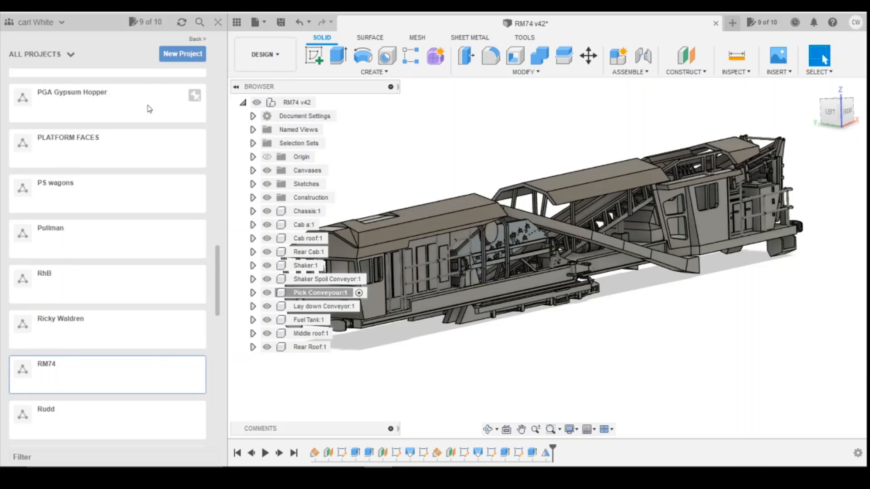
mouse_move(68, 94)
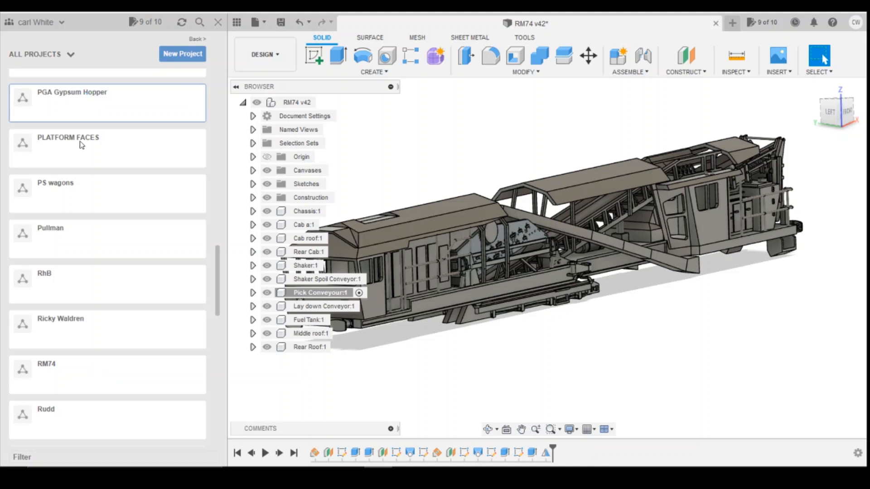
click(72, 93)
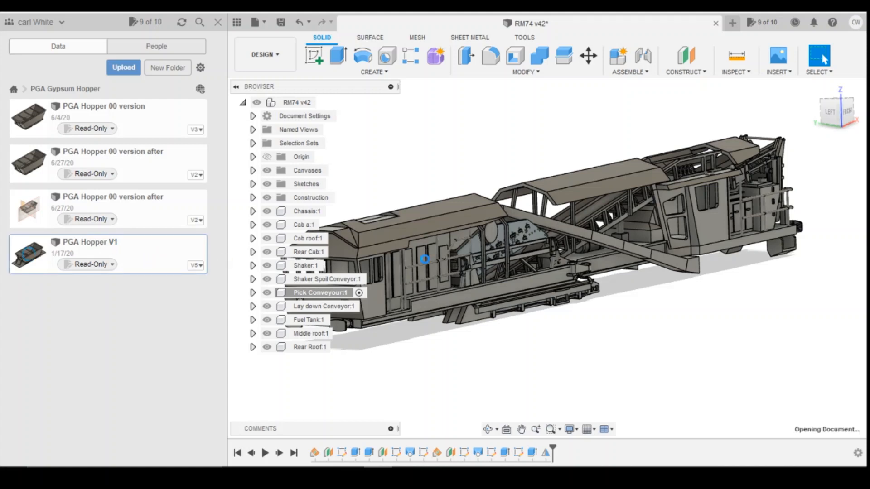
click(236, 87)
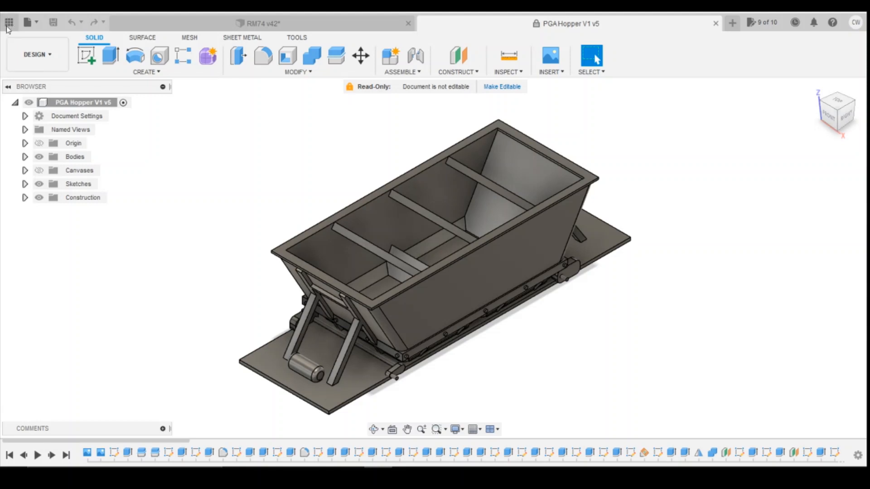
mouse_move(543, 323)
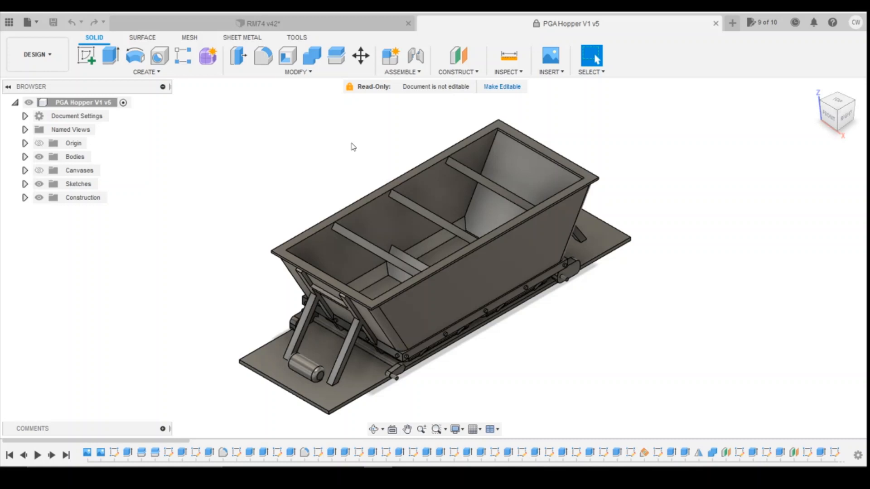
mouse_move(375, 97)
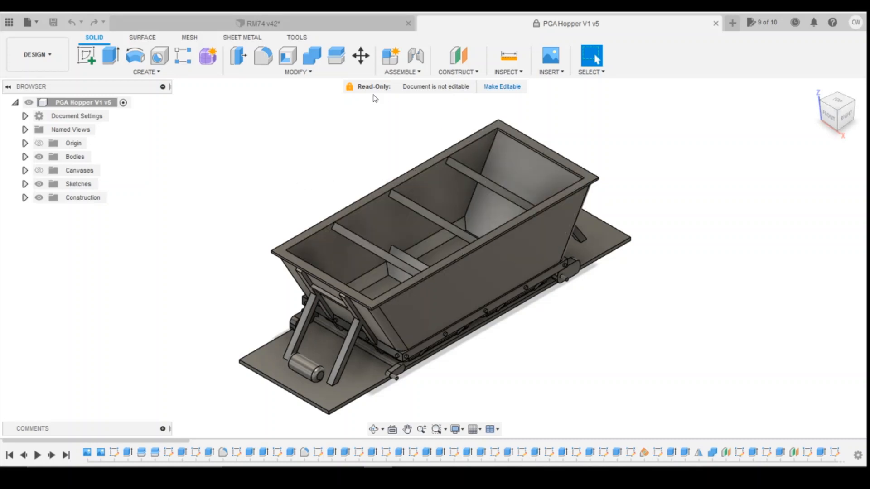
mouse_move(417, 92)
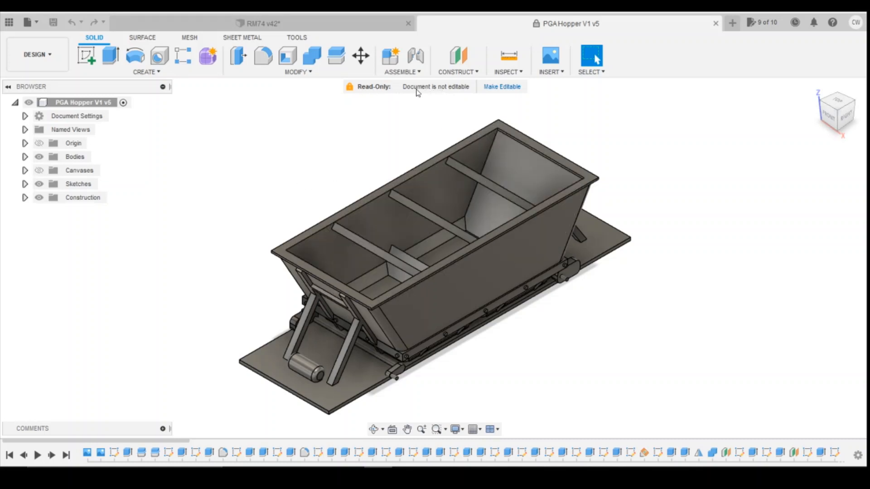
mouse_move(688, 217)
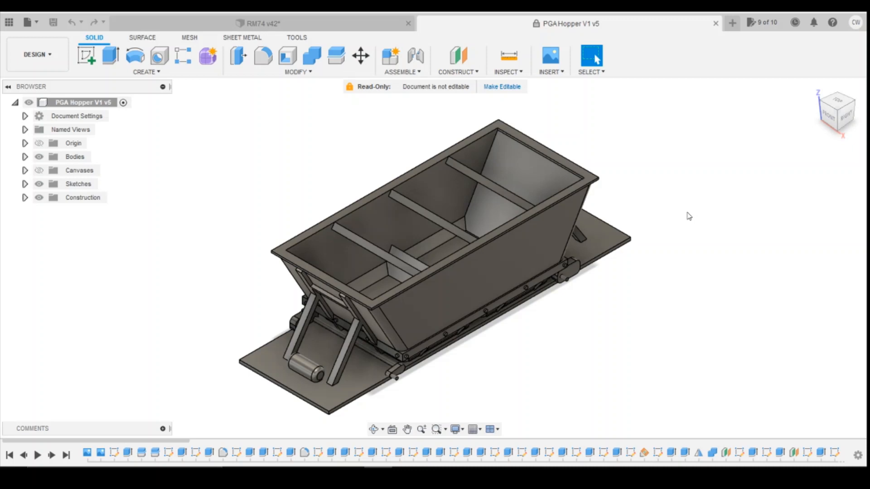
mouse_move(670, 207)
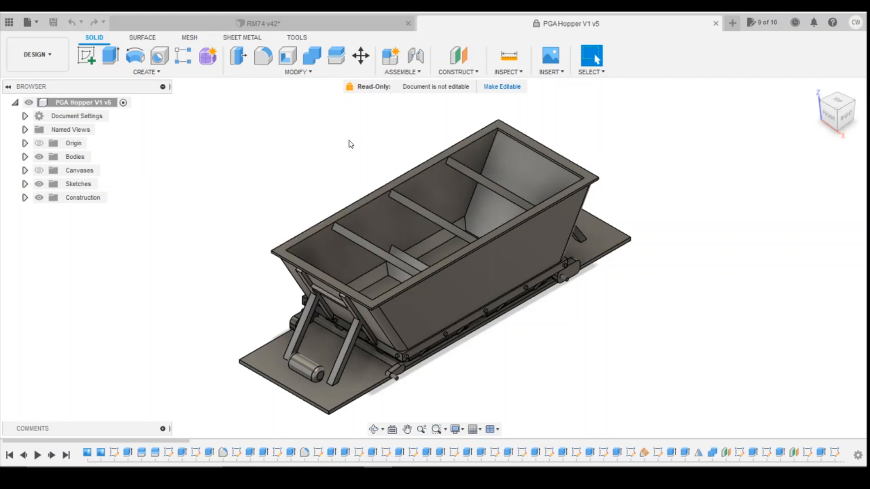
mouse_move(350, 145)
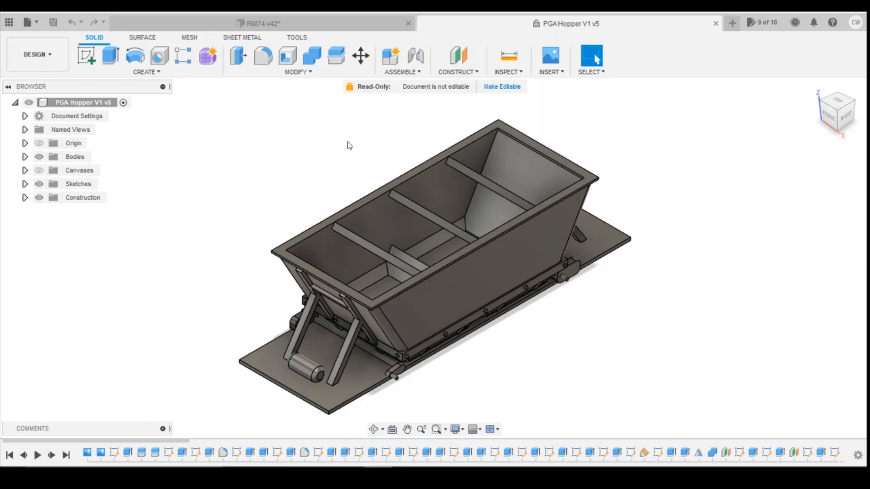
mouse_move(365, 90)
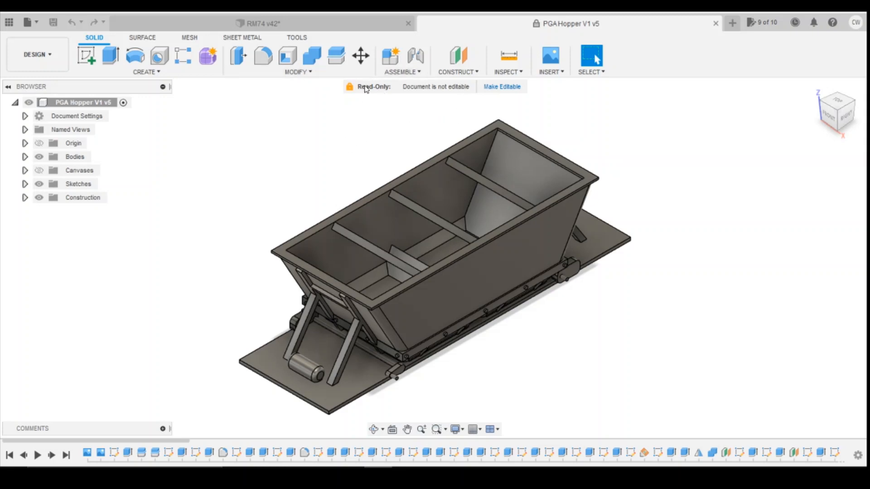
mouse_move(478, 93)
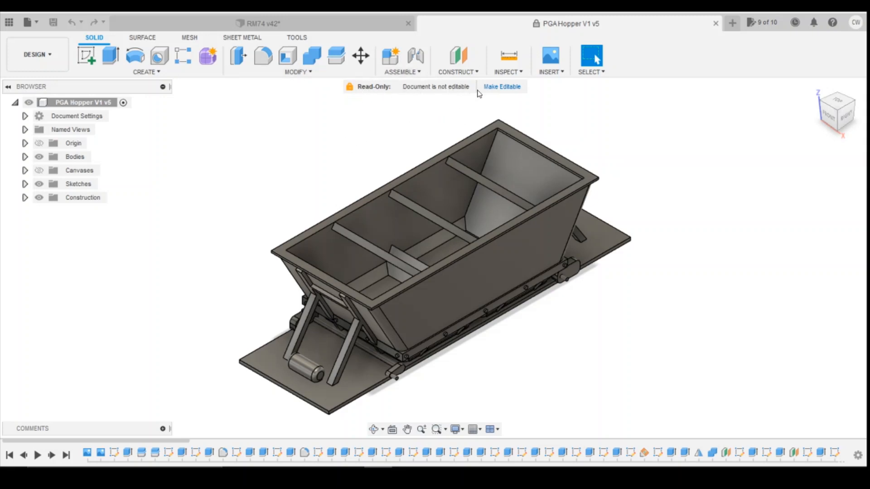
mouse_move(501, 87)
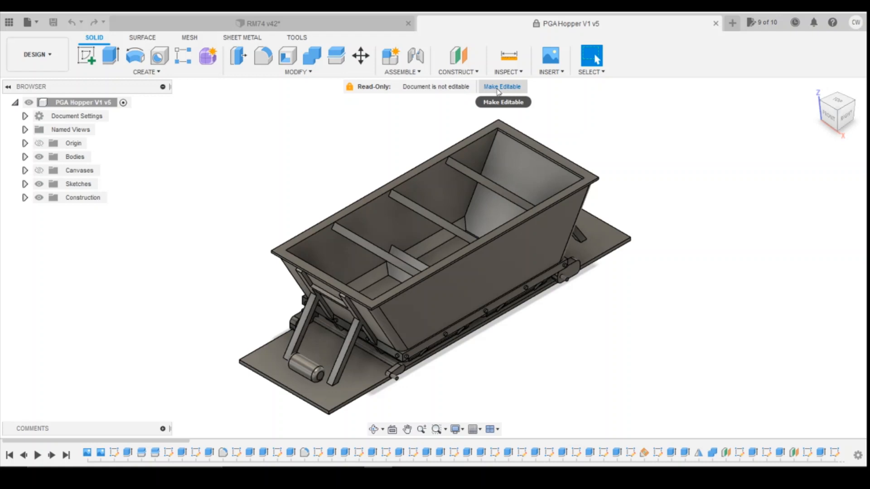
- Make the hopper editable, dismiss the limit notice and view the 10 of 10 document limit details
click(501, 87)
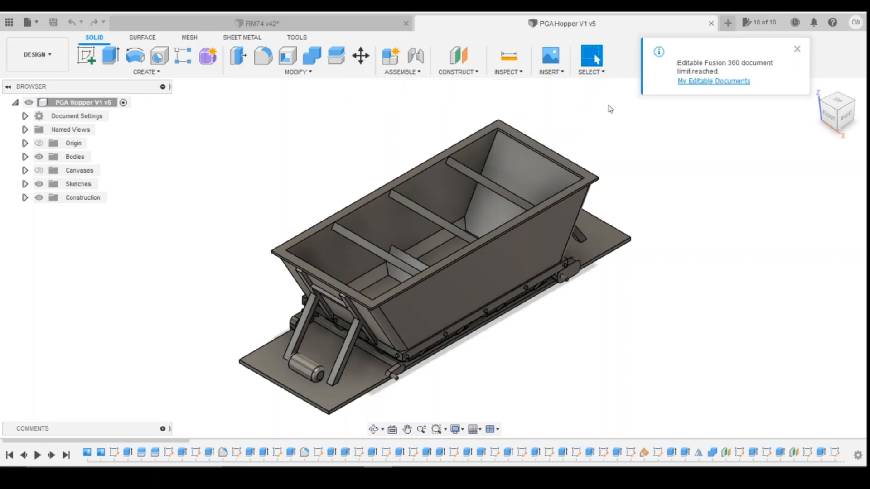
mouse_move(654, 105)
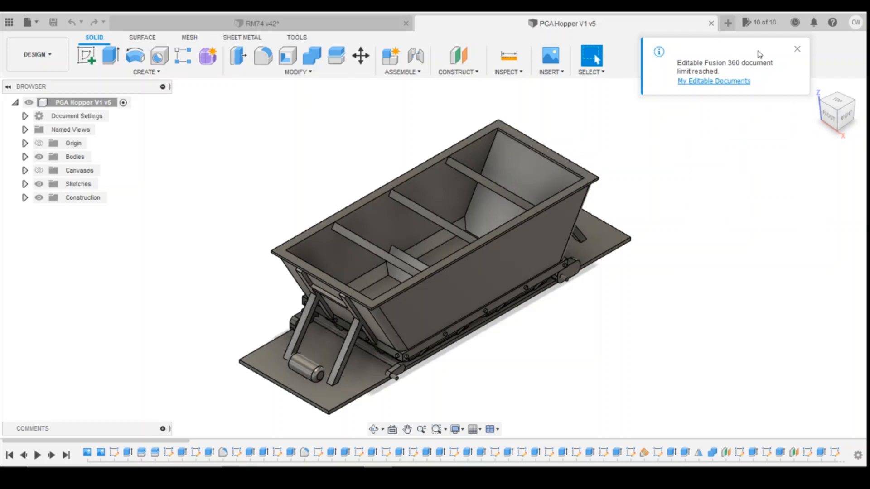
mouse_move(739, 81)
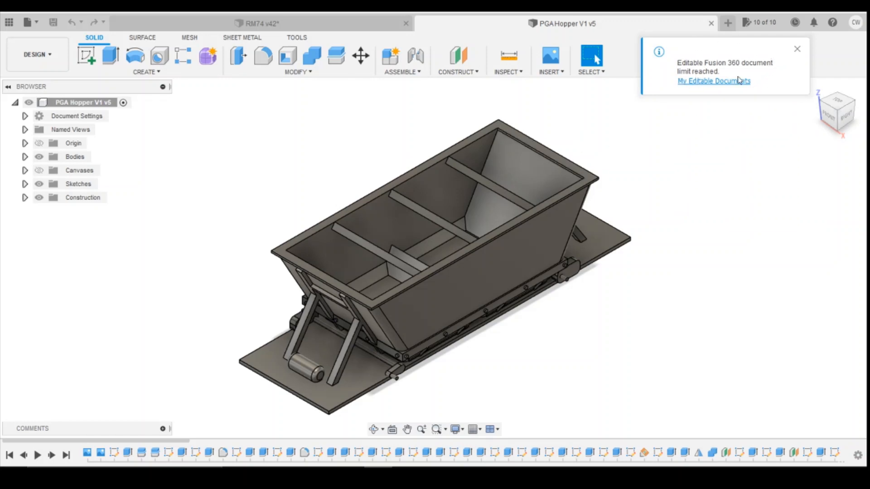
mouse_move(790, 42)
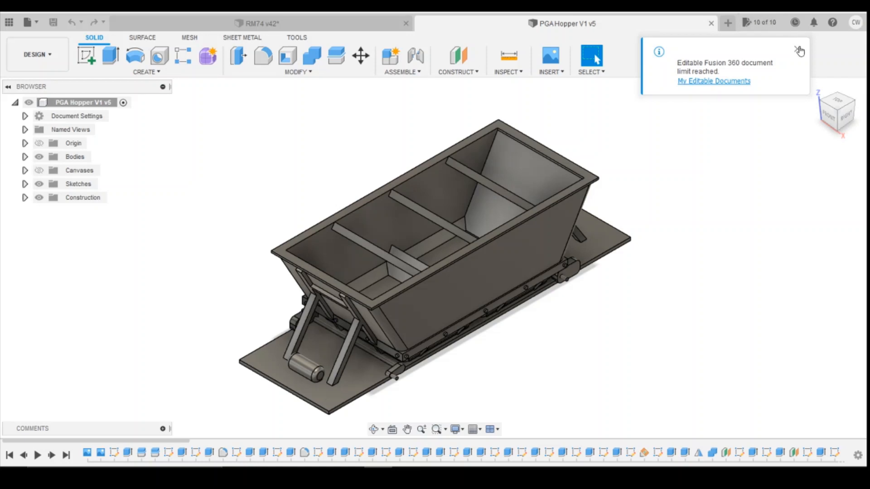
click(799, 50)
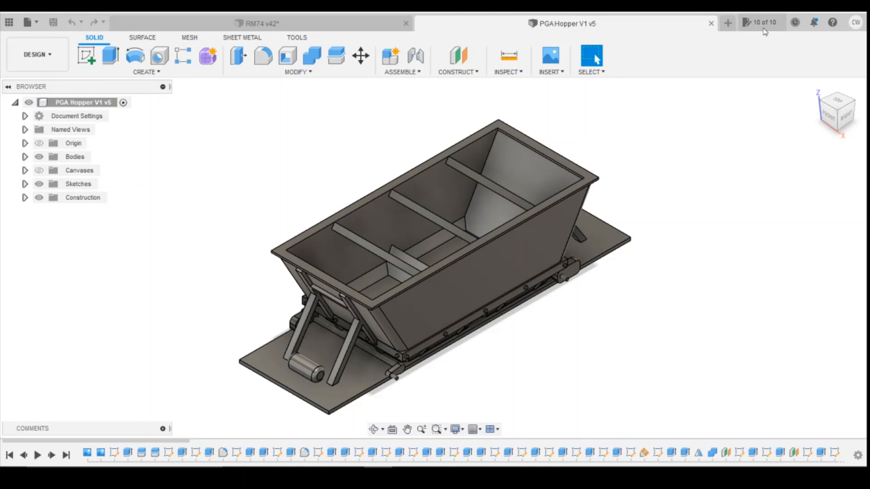
click(760, 22)
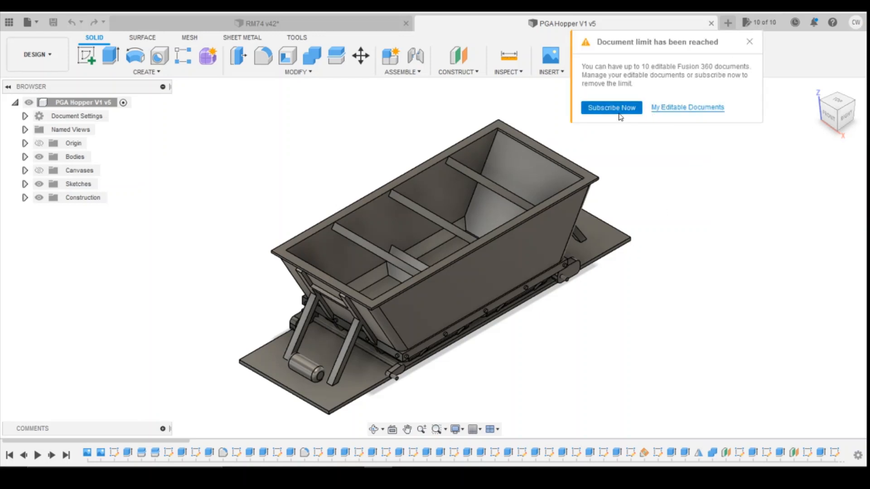
mouse_move(698, 115)
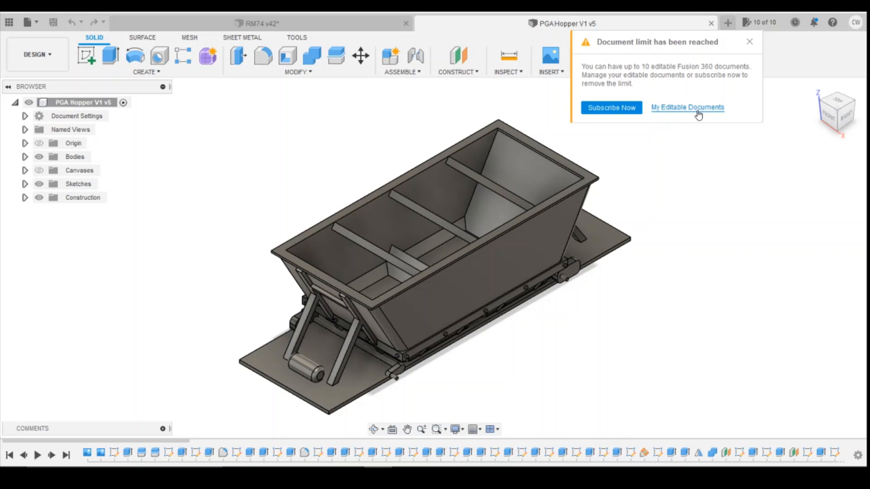
click(686, 107)
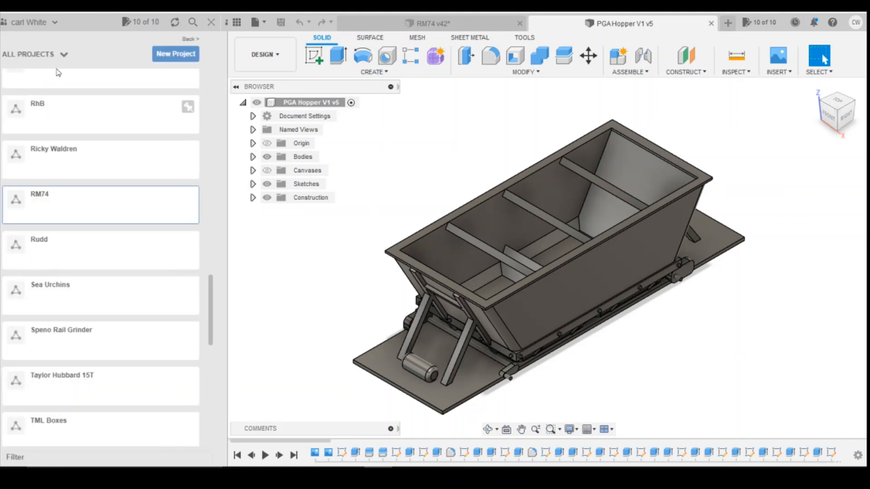
- In My Editable Documents, switch Lock3 no windlass bar to Read-Only and confirm
scroll(up, 3)
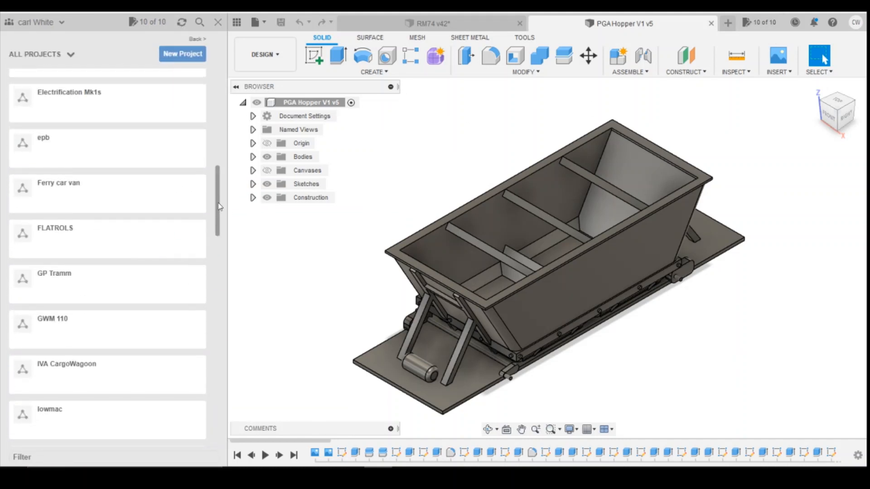
scroll(up, 3)
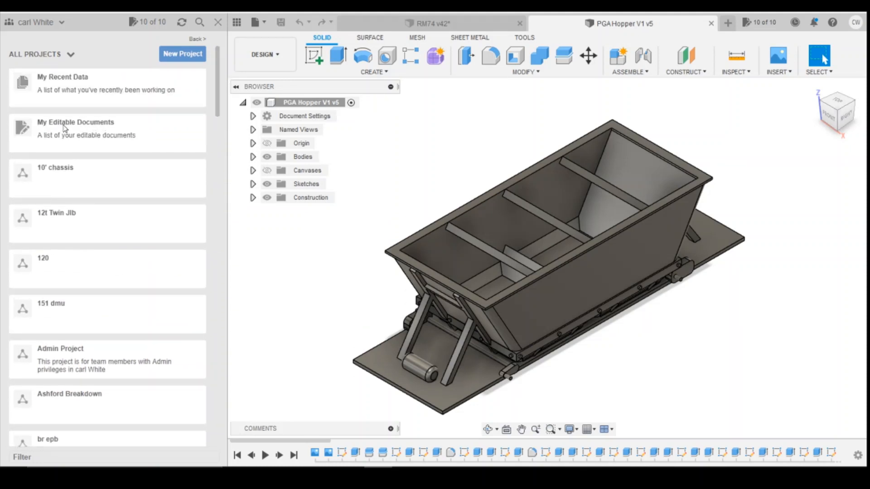
click(75, 122)
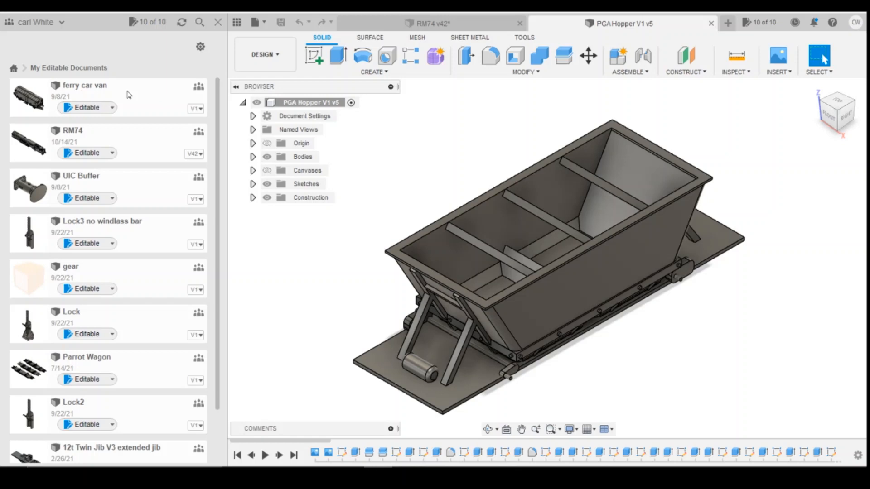
scroll(down, 3)
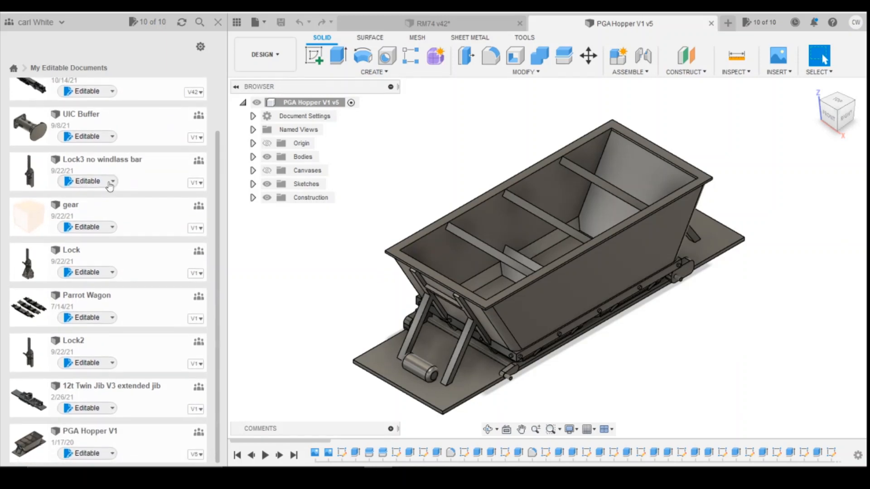
click(110, 181)
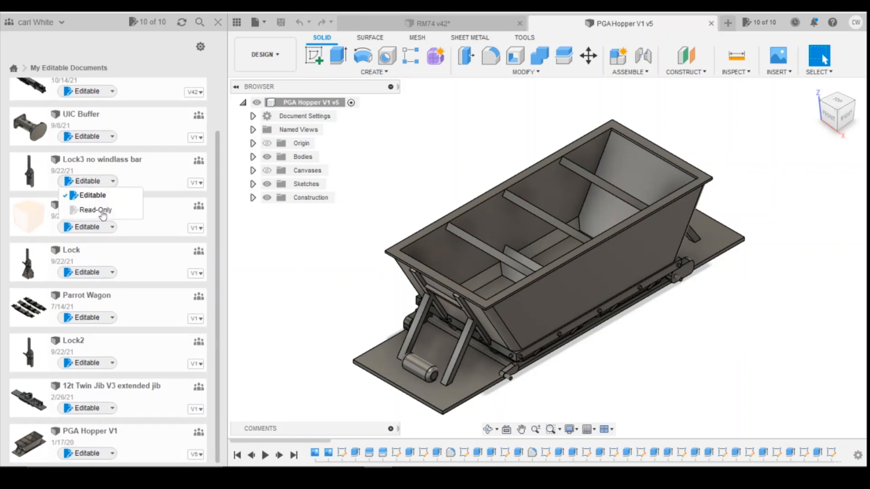
click(95, 209)
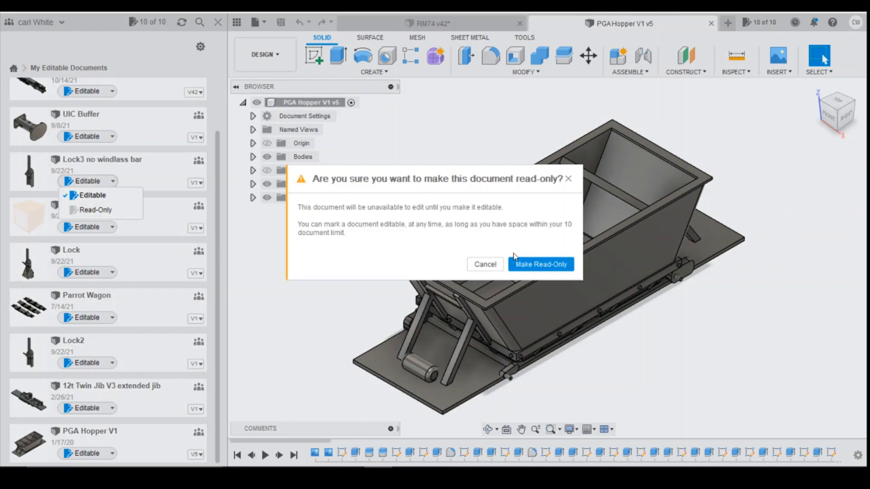
click(540, 264)
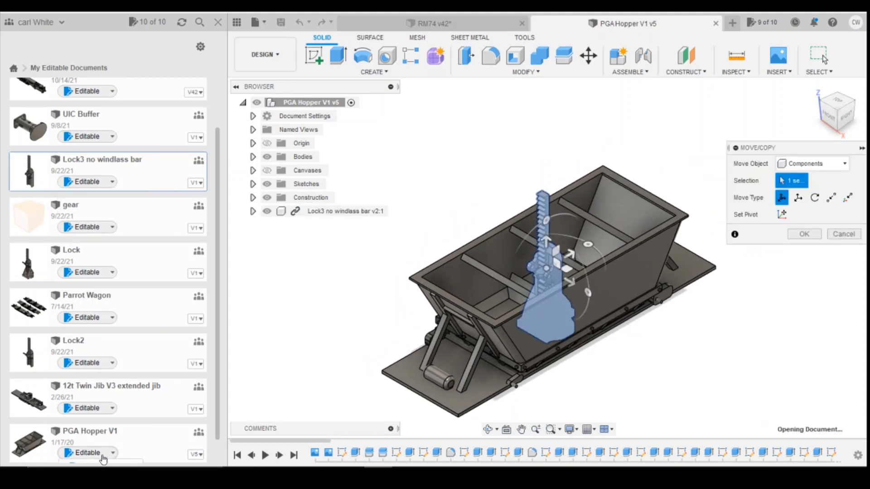
click(345, 211)
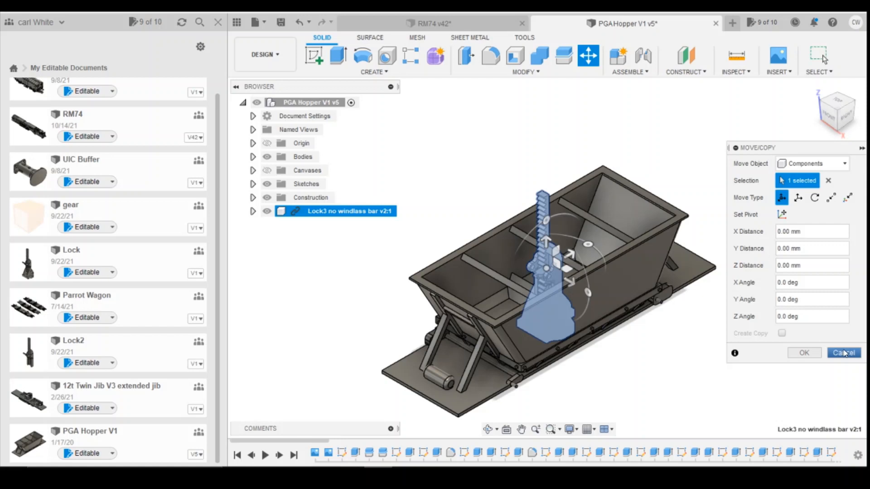
- Cancel Move/Copy, undo the Lock3 insert, make PGA Hopper V1 read-only and close the Data Panel
click(843, 352)
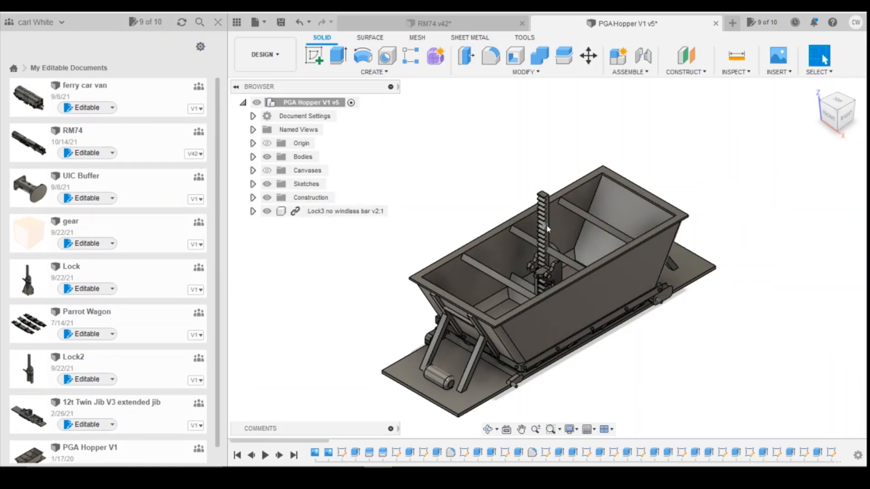
mouse_move(298, 22)
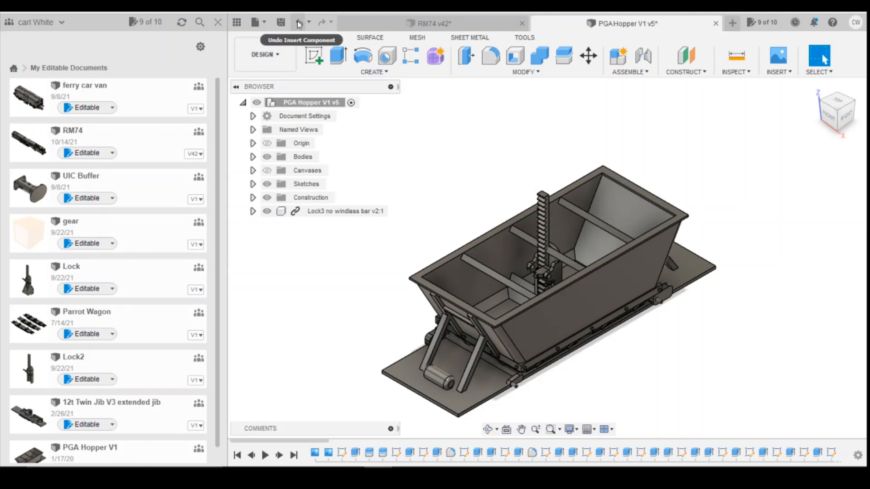
click(298, 22)
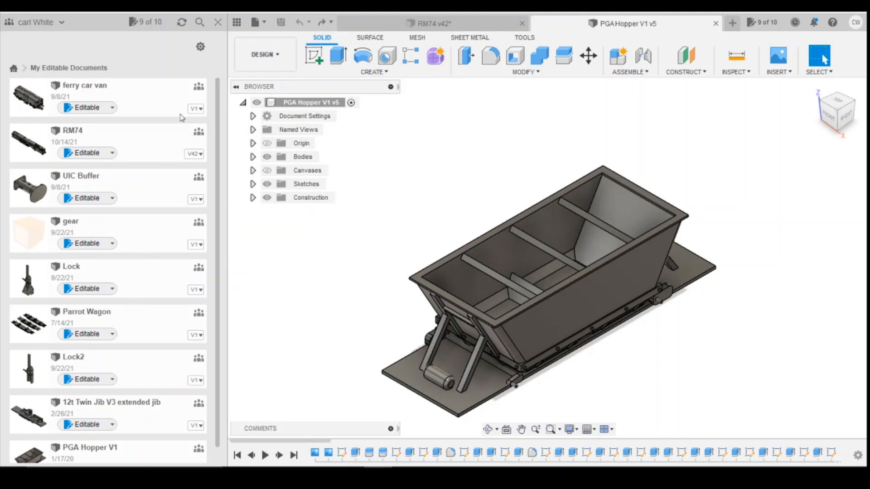
scroll(down, 3)
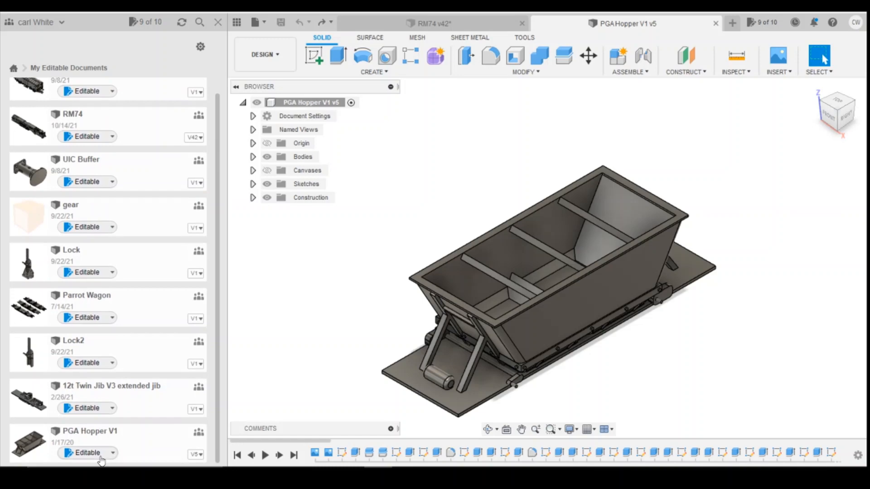
click(87, 453)
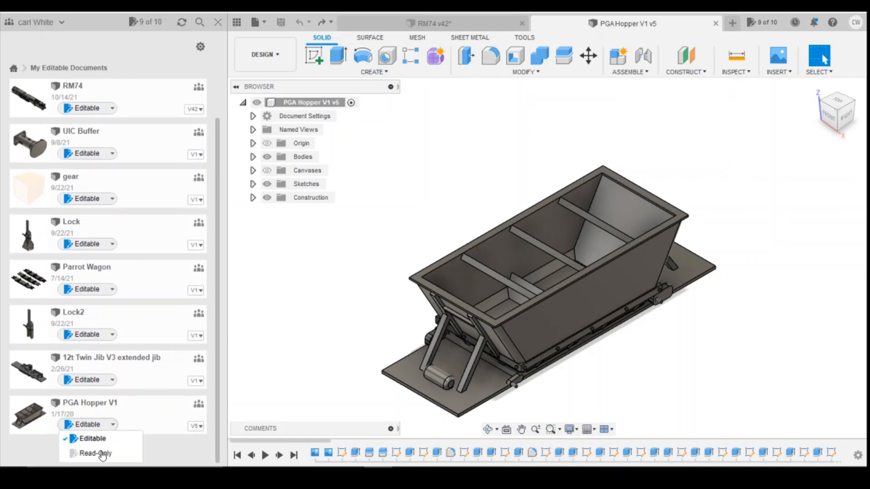
click(95, 453)
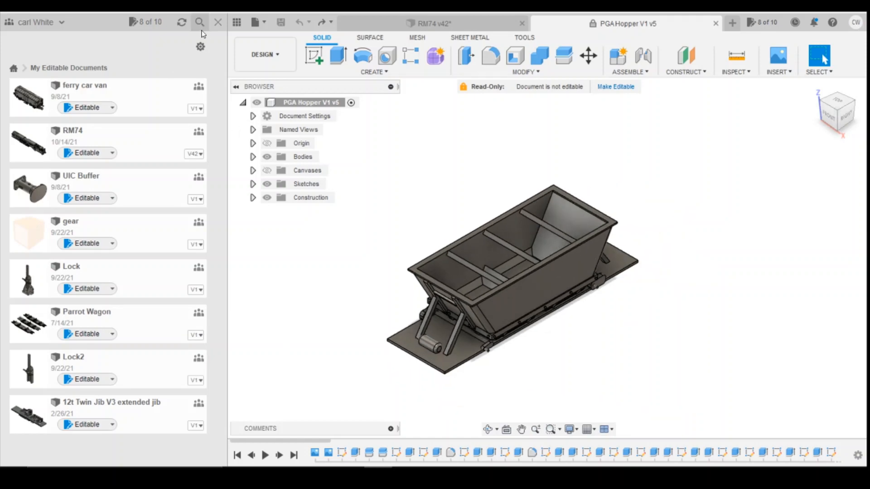
click(236, 21)
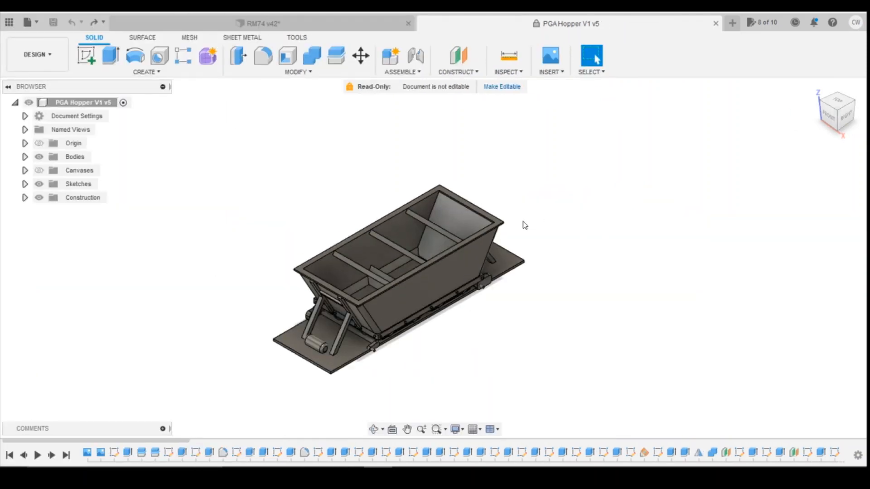
- Return to the RM74 design and open the account menu for Preferences
click(258, 23)
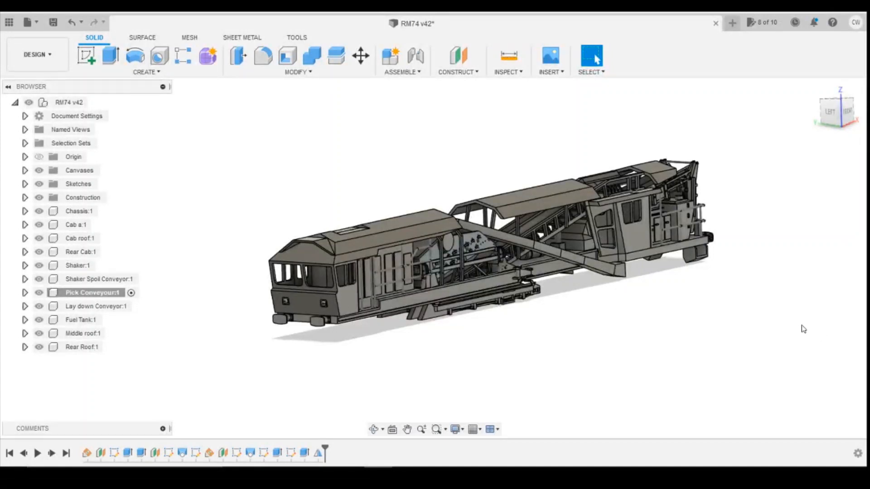
mouse_move(661, 357)
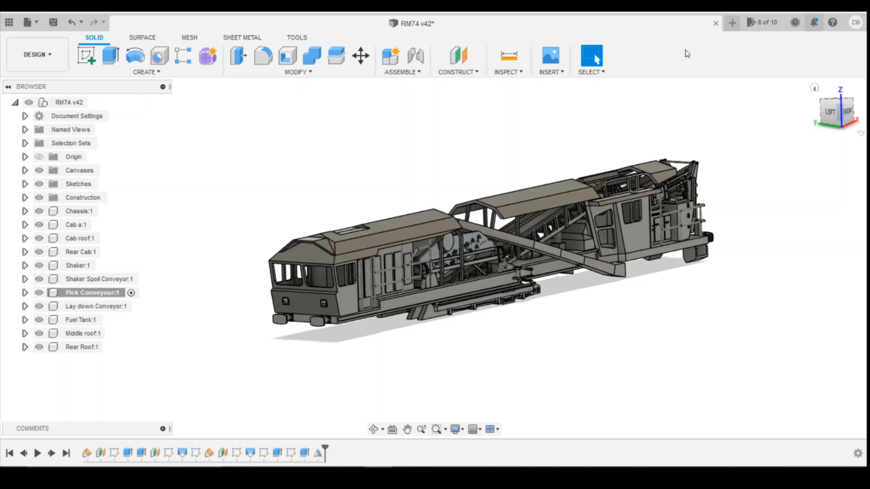
click(856, 22)
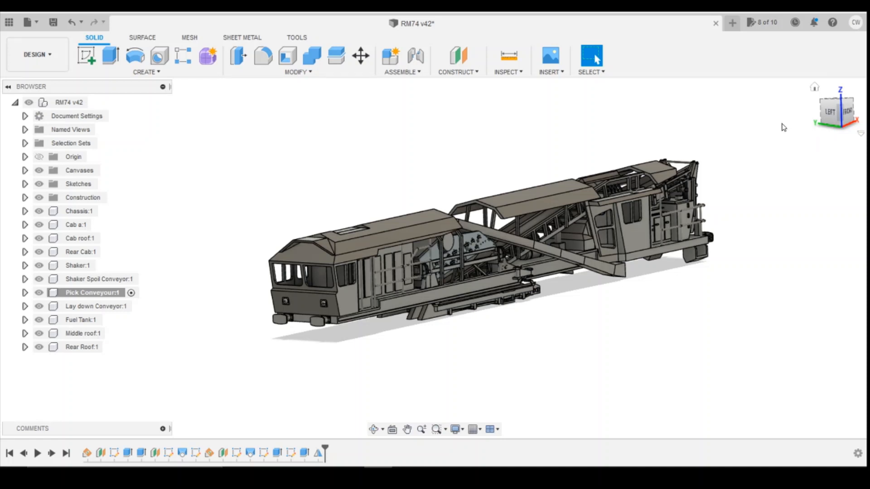
mouse_move(478, 109)
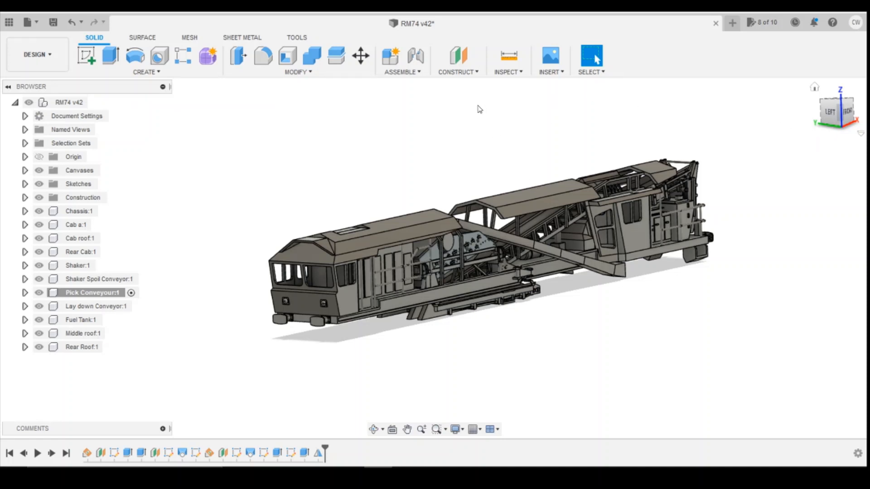
mouse_move(466, 93)
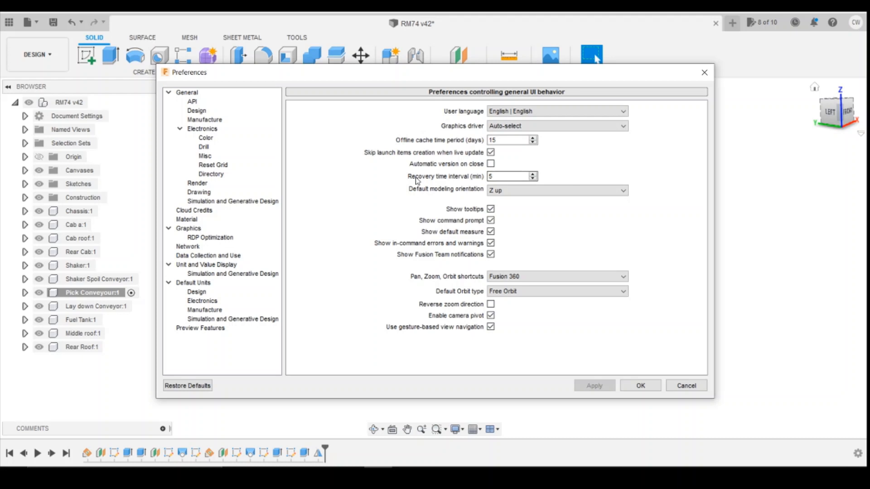
- Review the General settings, leaving the recovery time interval at 5 minutes
click(510, 176)
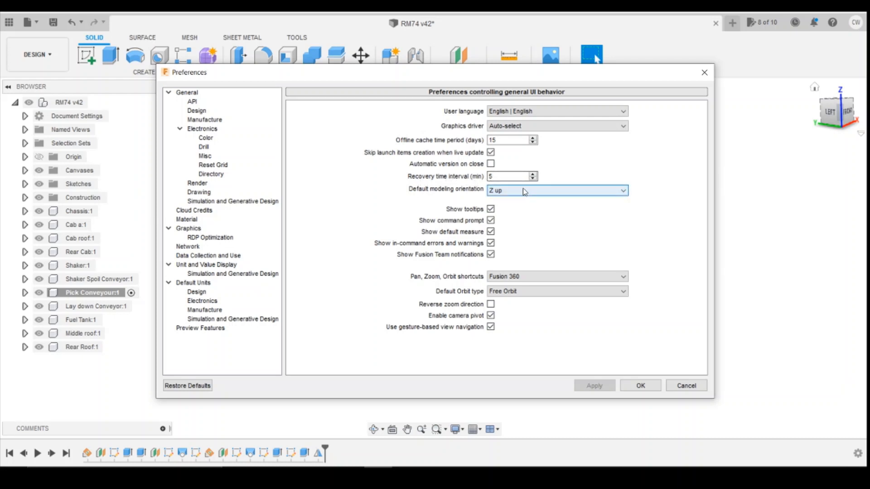
mouse_move(560, 199)
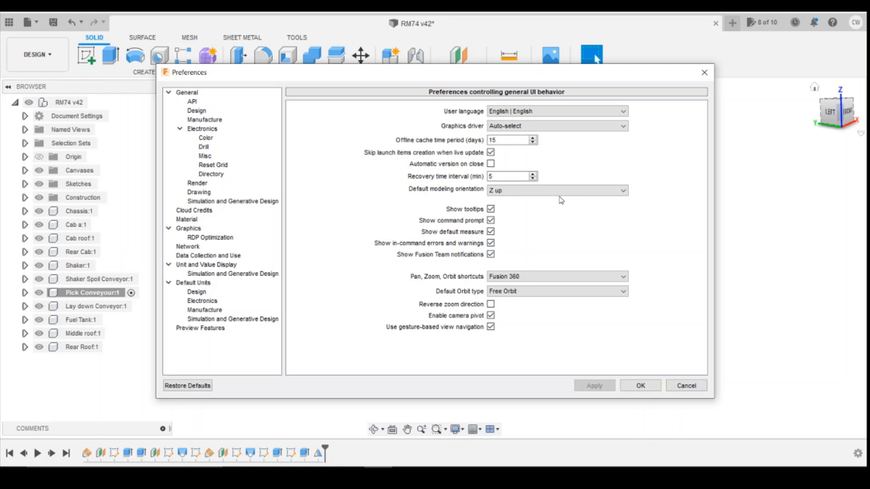
mouse_move(557, 190)
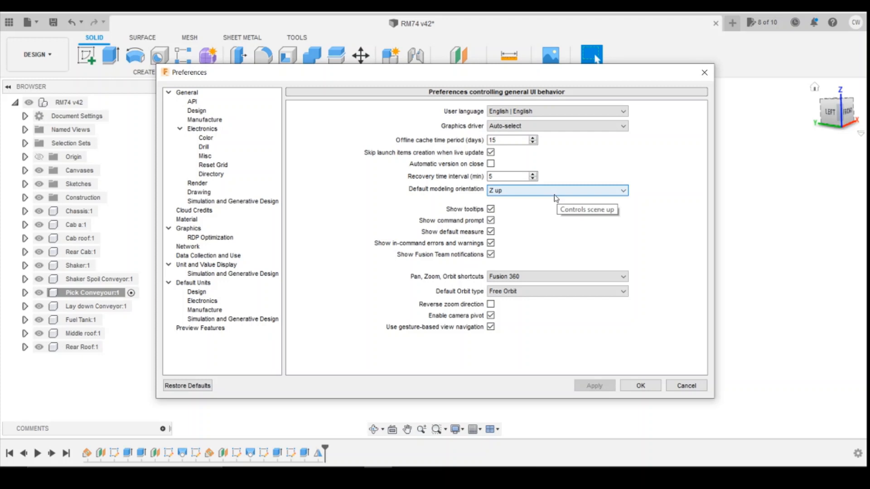
mouse_move(610, 147)
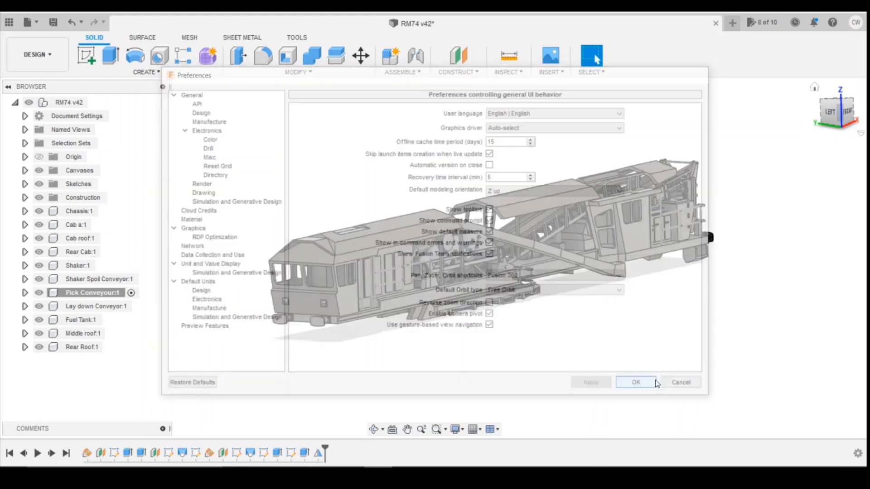
click(635, 383)
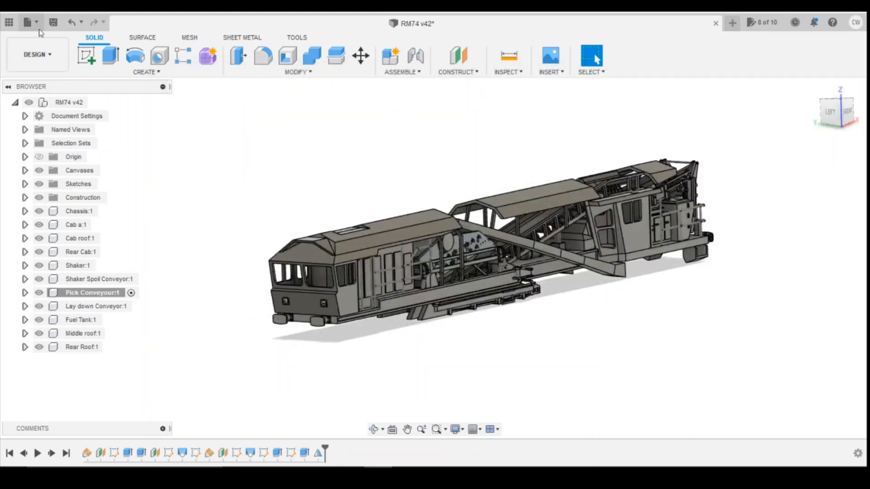
click(29, 21)
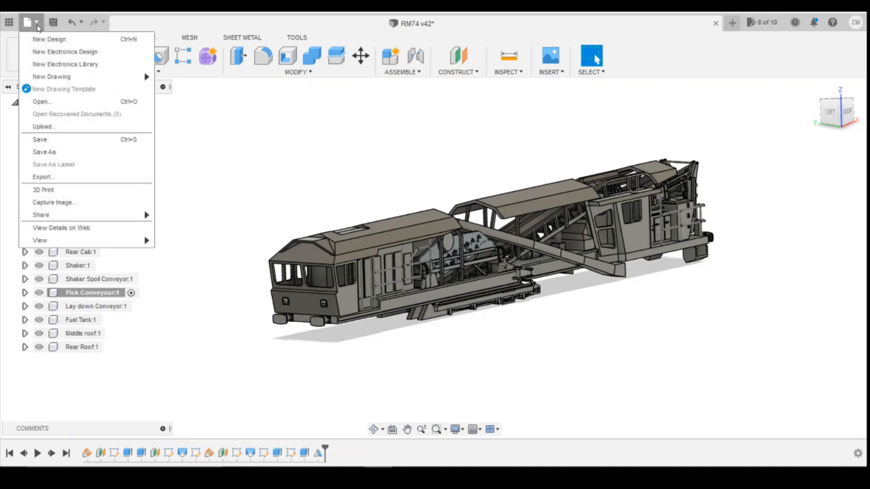
mouse_move(76, 114)
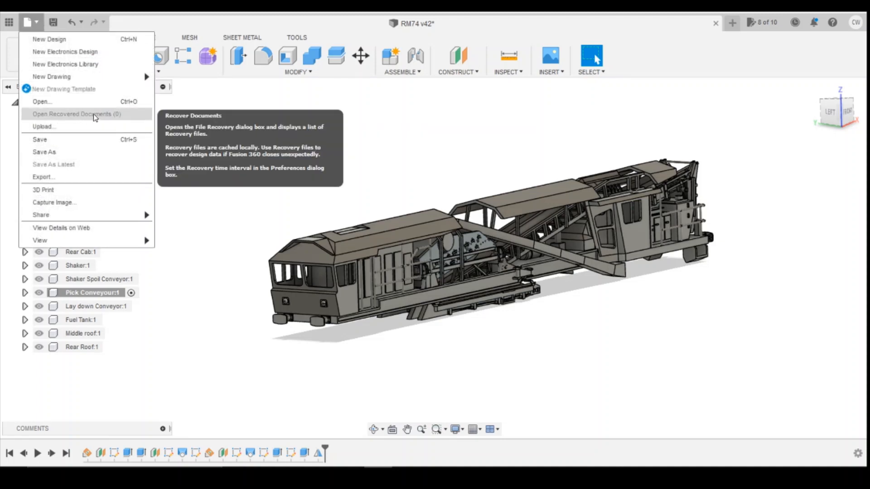
mouse_move(122, 118)
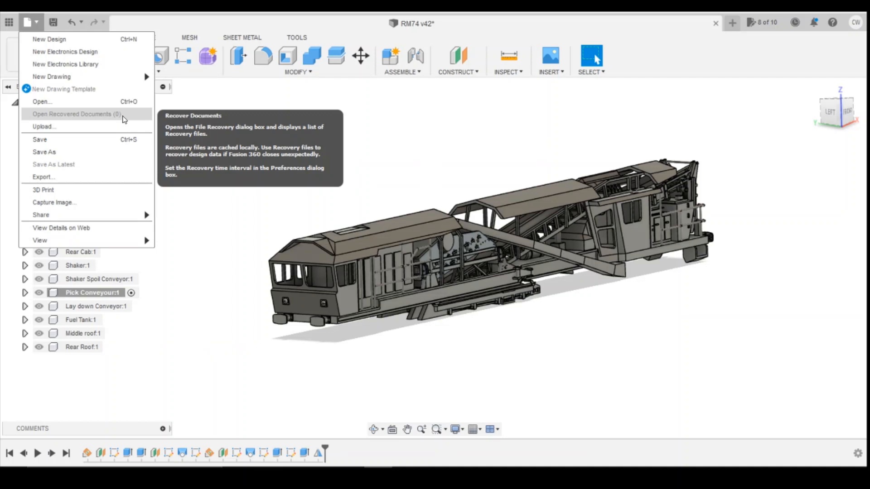
mouse_move(95, 124)
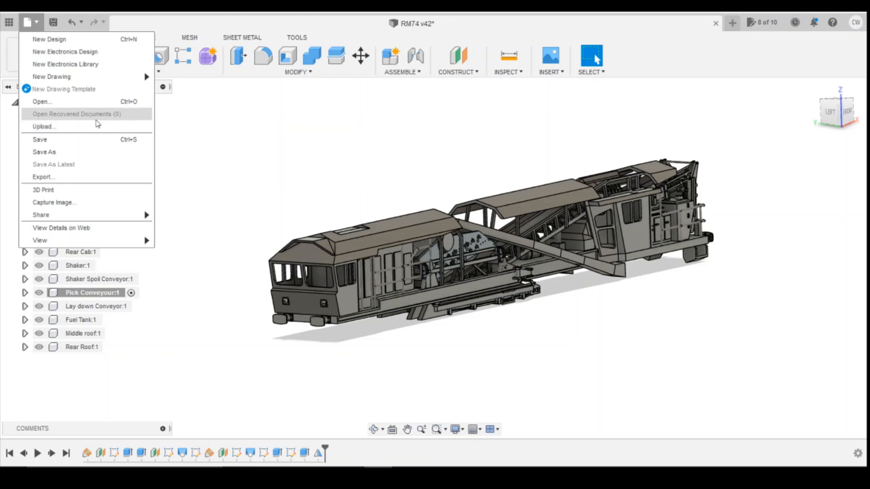
mouse_move(533, 128)
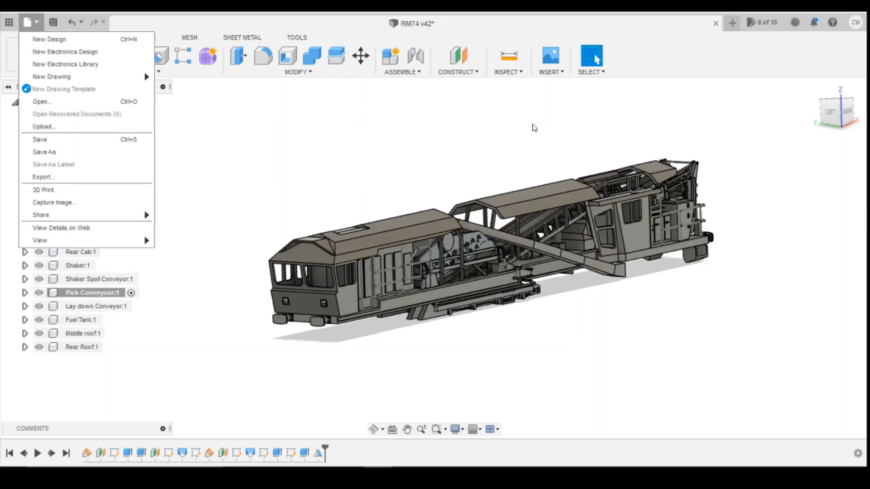
mouse_move(705, 308)
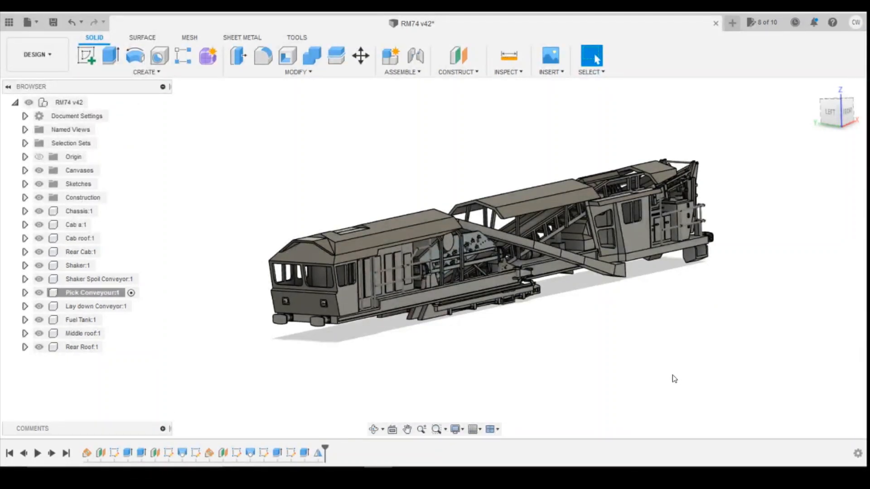
mouse_move(634, 354)
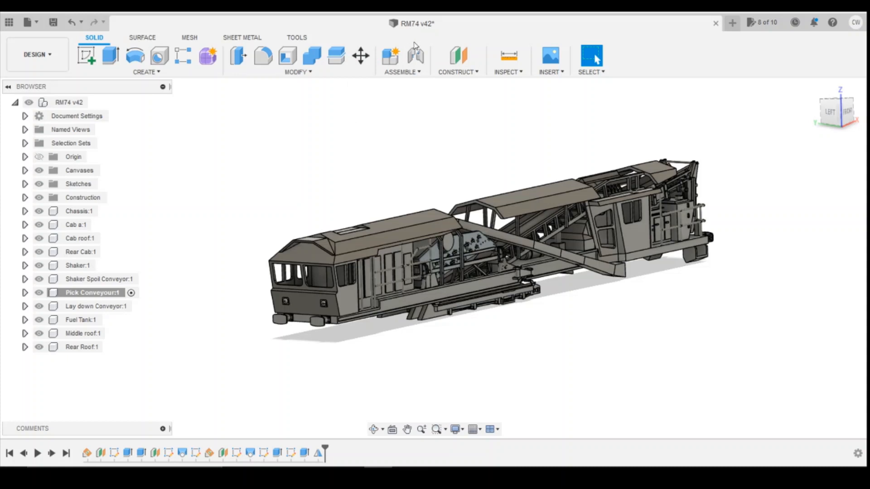
mouse_move(412, 24)
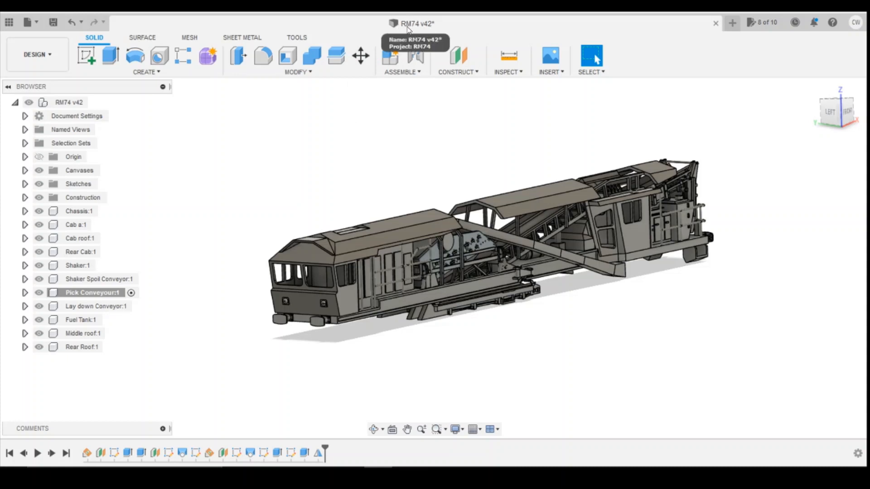
mouse_move(421, 31)
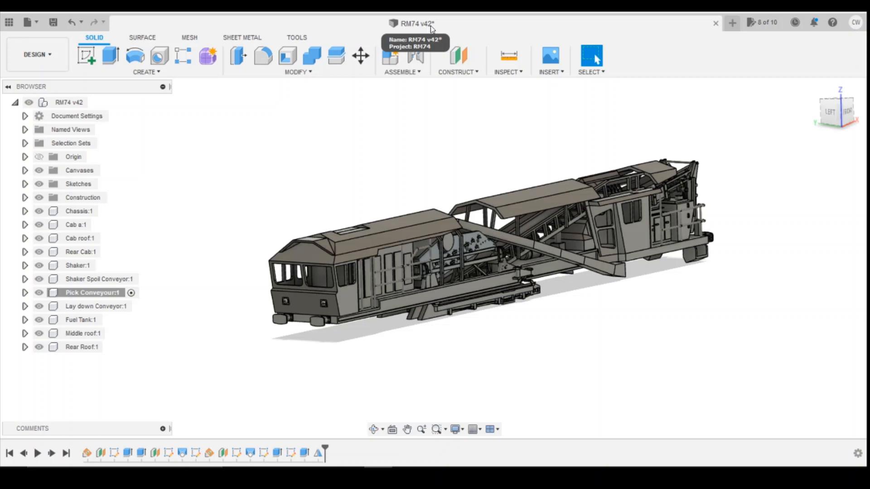
mouse_move(430, 29)
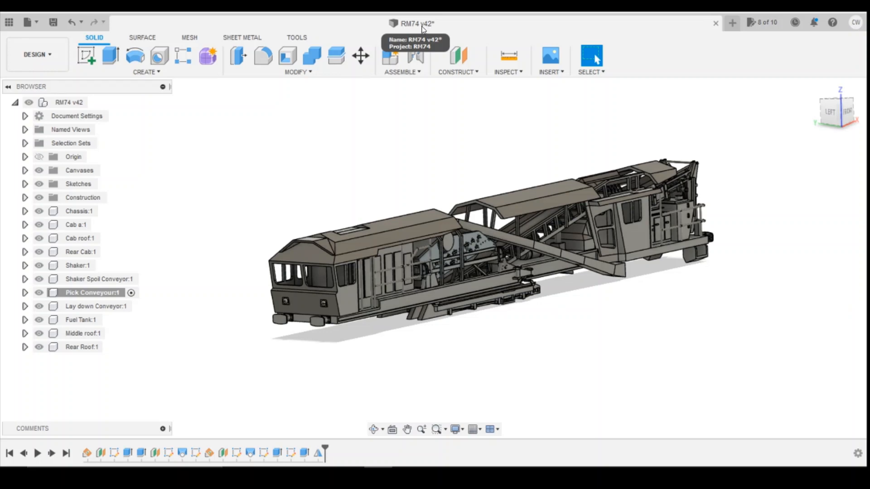
mouse_move(44, 19)
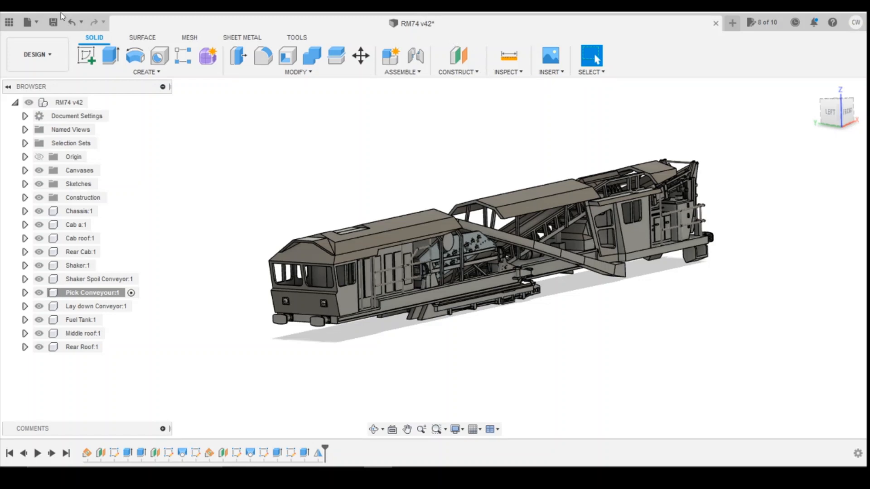
- Save RM74 v42 as a new version with the description 'User Saved'
click(53, 21)
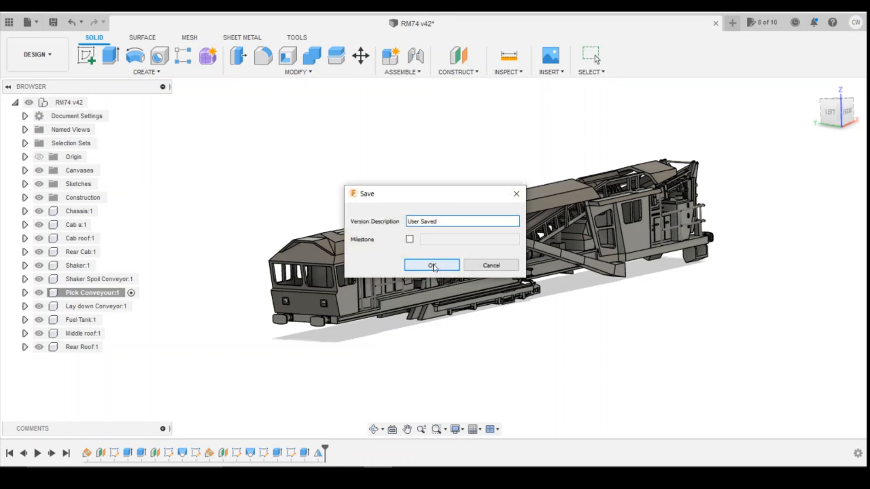
click(431, 265)
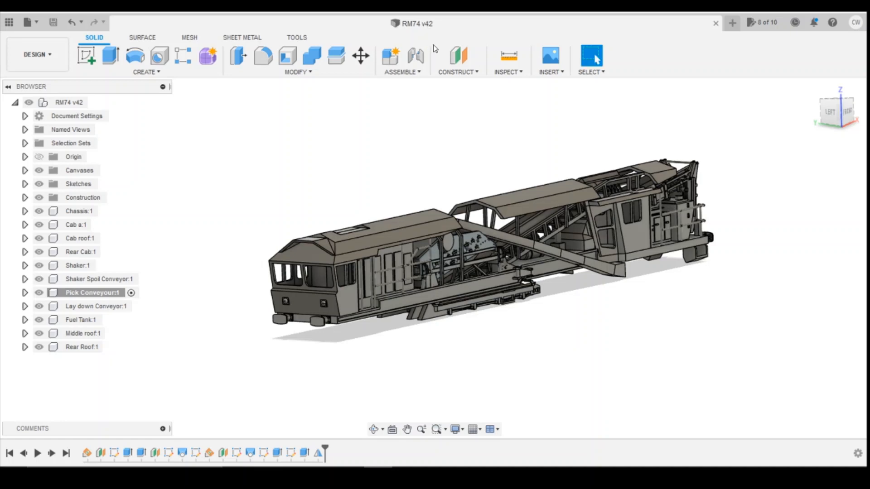
mouse_move(413, 23)
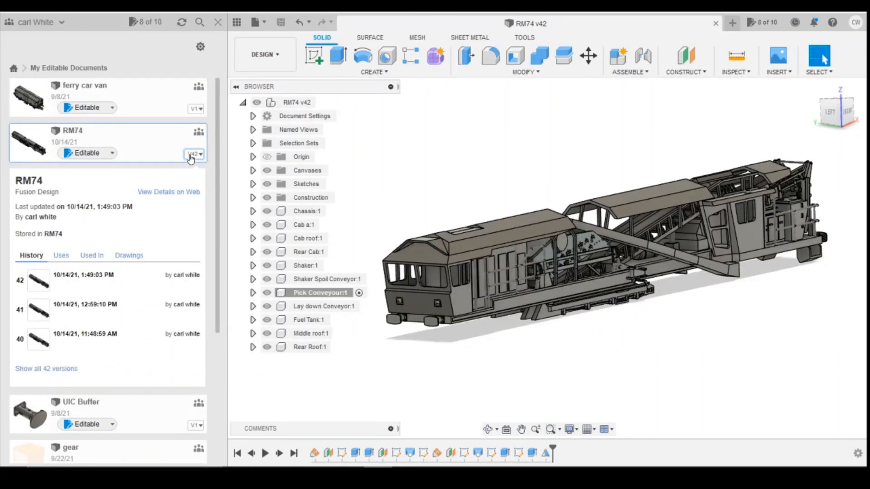
mouse_move(186, 171)
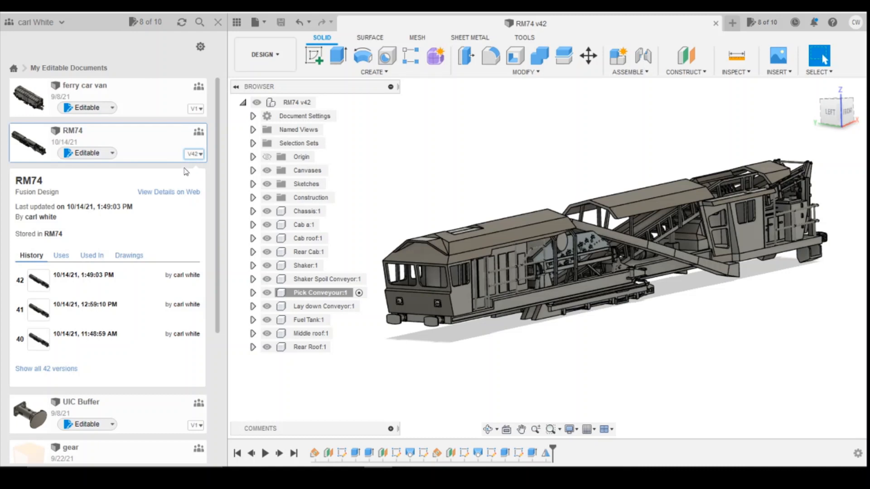
- Review RM74's version history in the Data Panel, confirming v43 saved seconds ago above v42 and v41
click(193, 154)
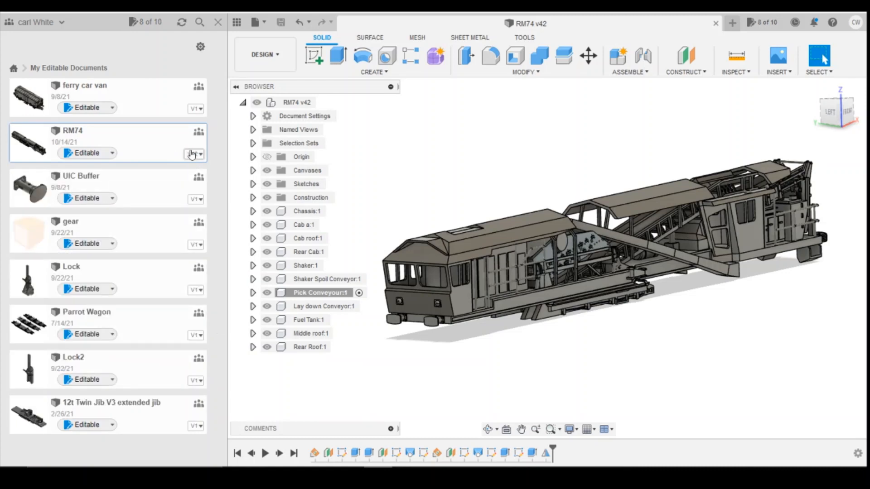
click(192, 154)
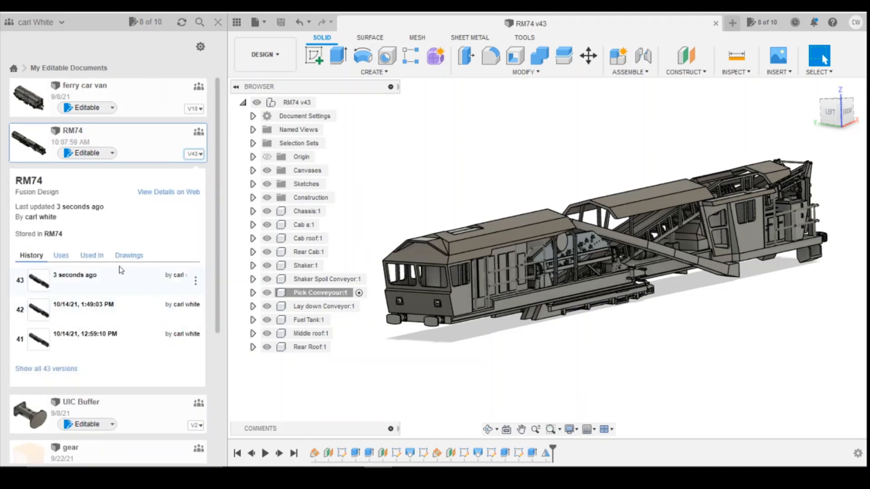
mouse_move(26, 290)
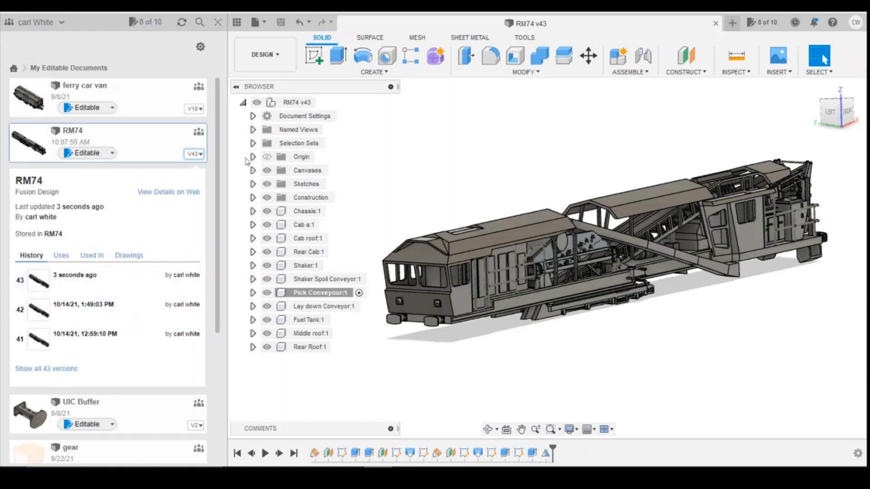
mouse_move(89, 280)
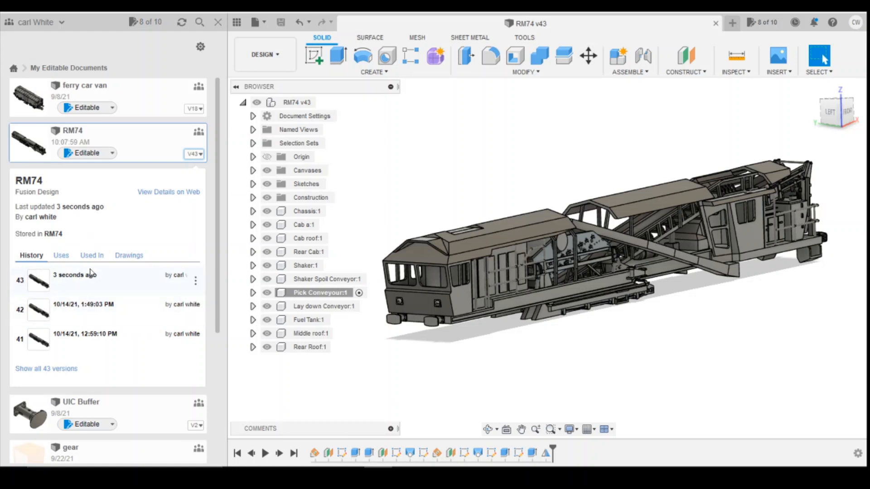
mouse_move(126, 309)
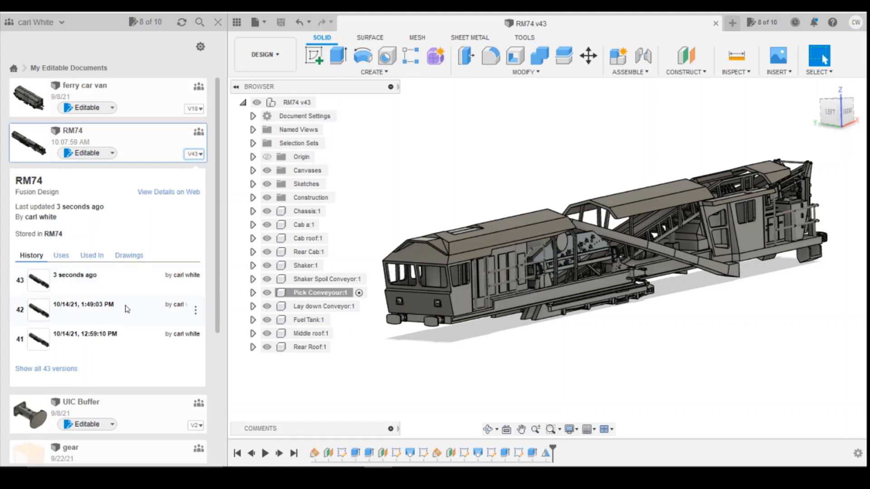
mouse_move(86, 283)
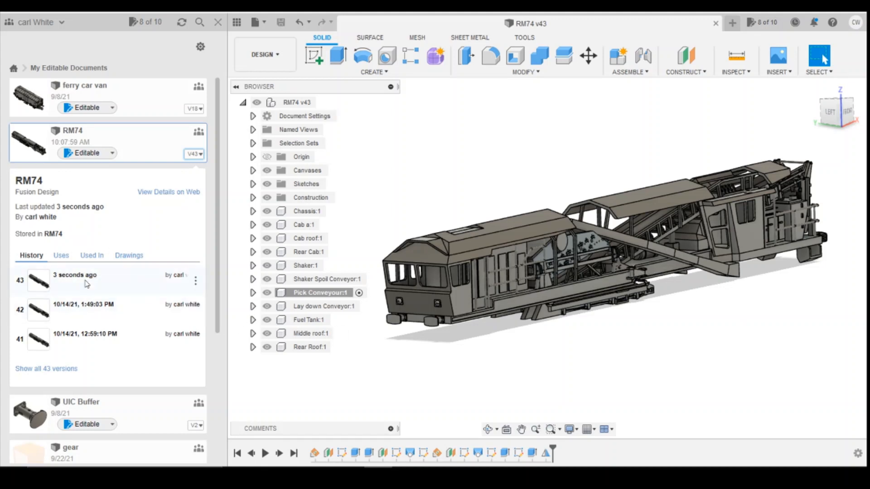
mouse_move(96, 344)
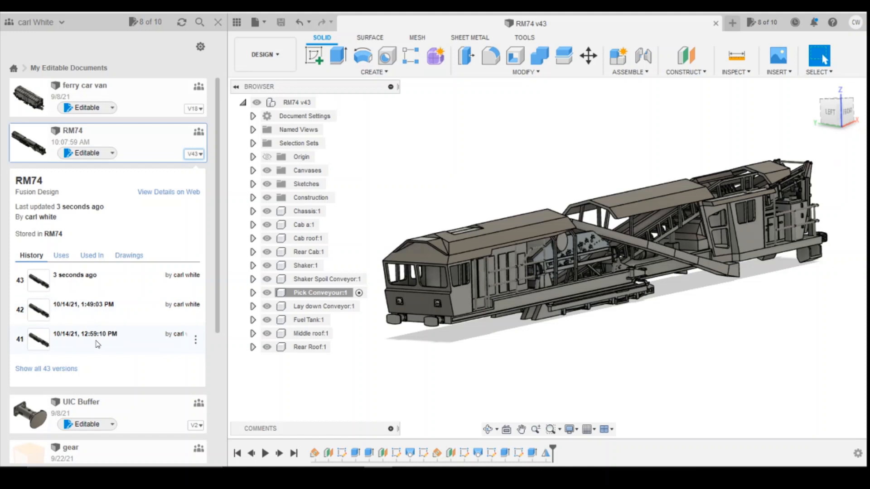
scroll(down, 3)
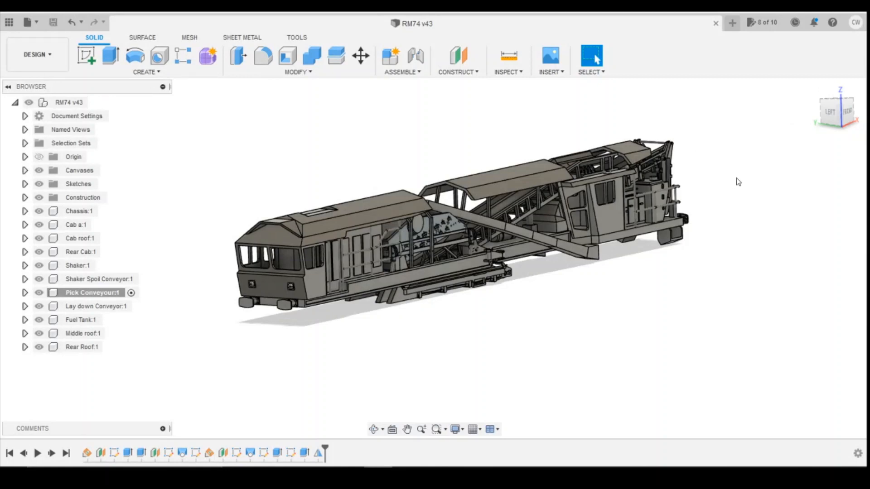
mouse_move(765, 179)
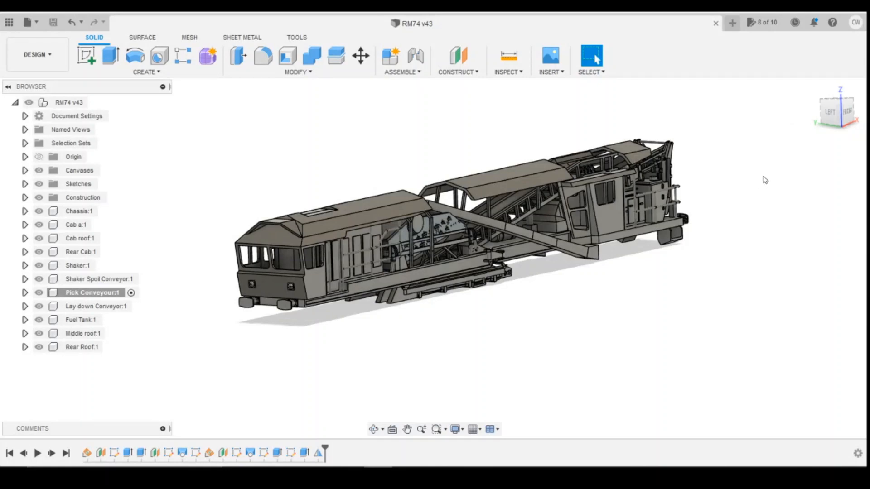
mouse_move(732, 266)
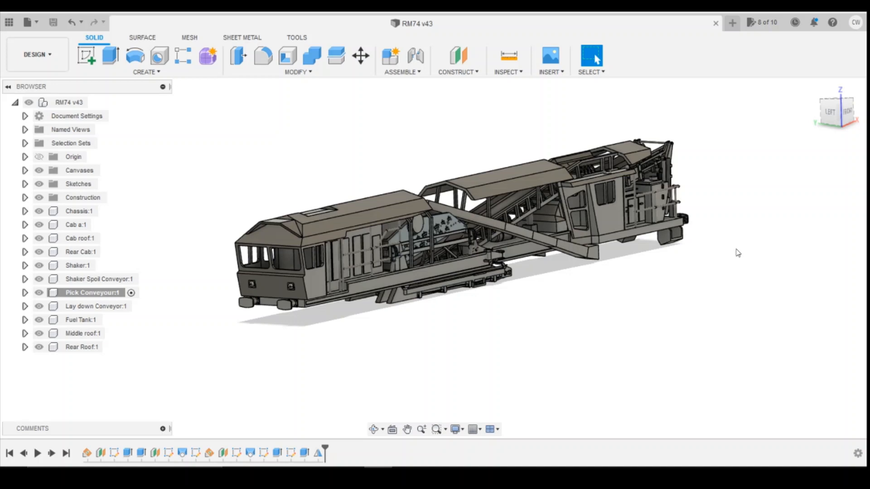
mouse_move(736, 253)
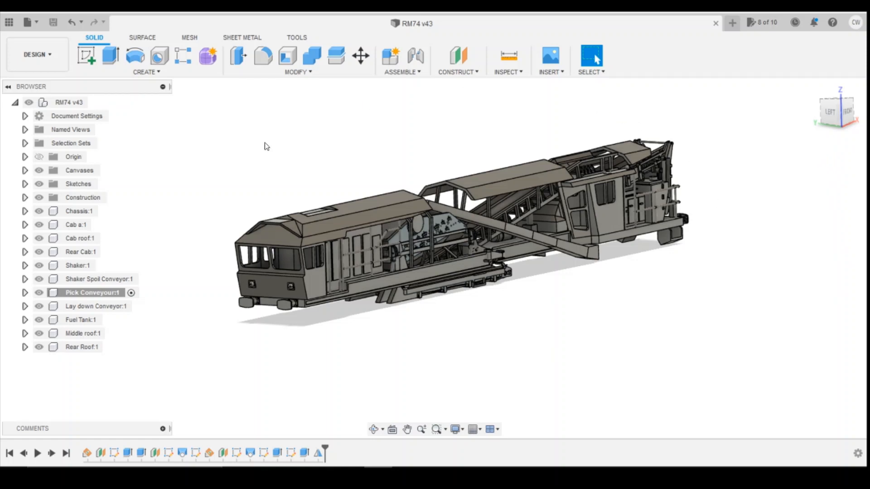
mouse_move(824, 232)
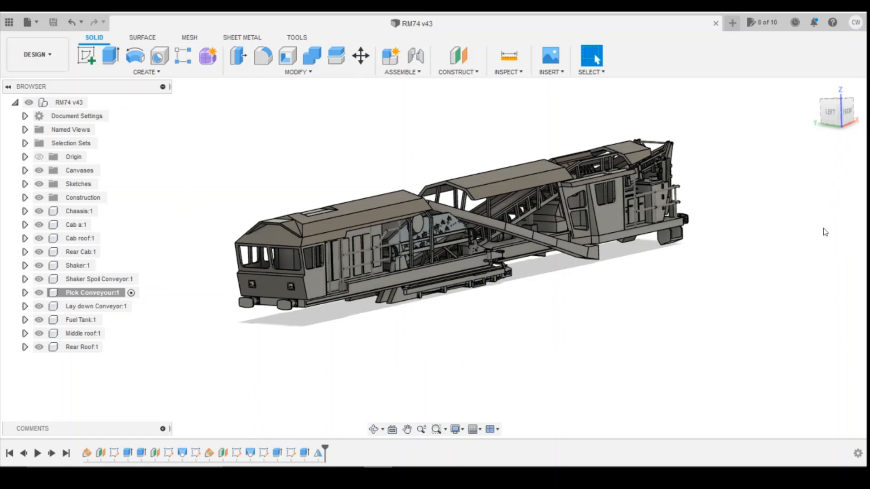
mouse_move(818, 308)
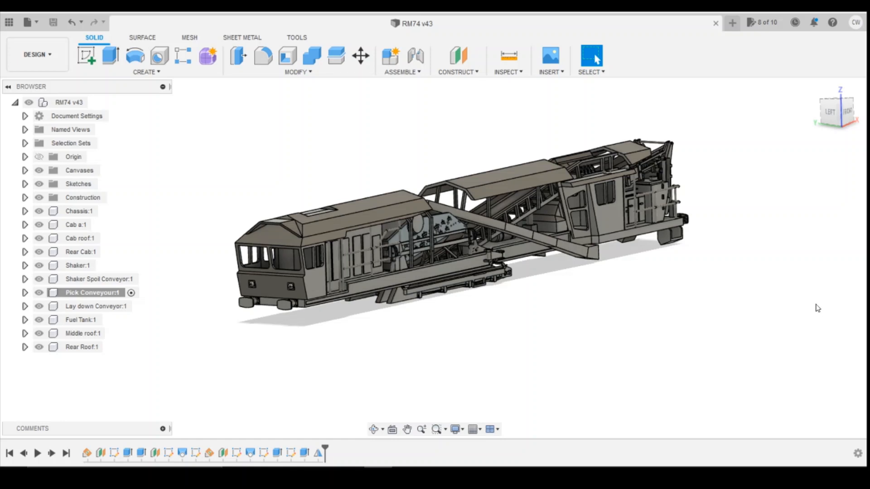
mouse_move(28, 21)
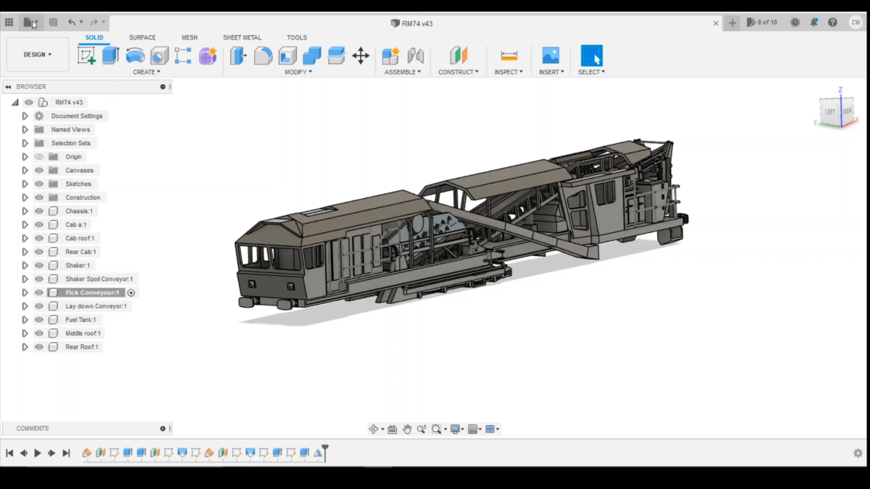
- Start a canvas image capture of RM74 v43 at Current Document Window Size resolution
click(29, 22)
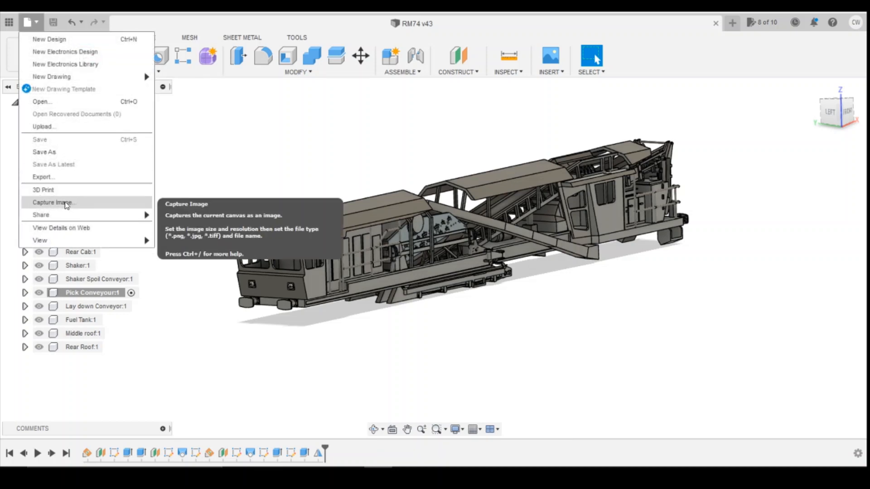
click(53, 202)
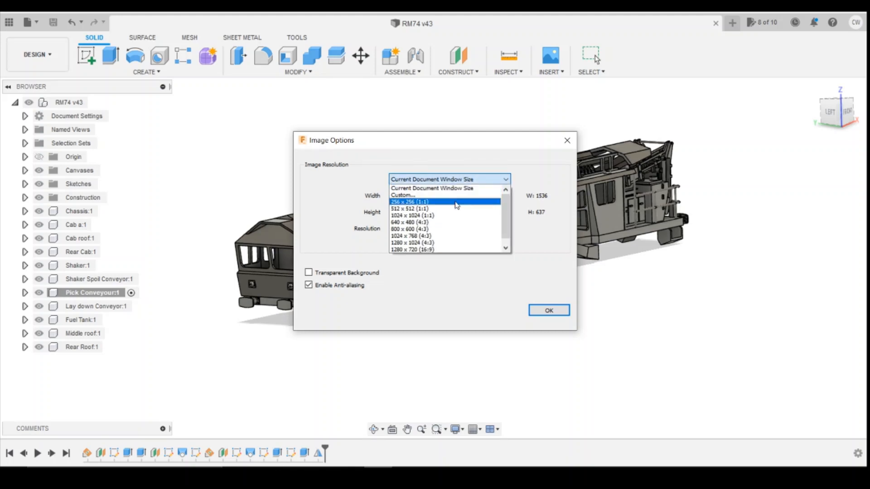
click(431, 189)
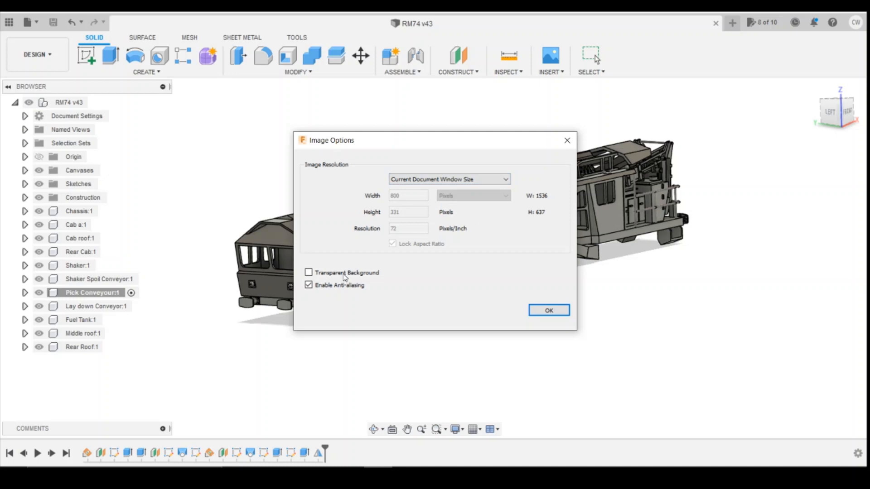
mouse_move(386, 285)
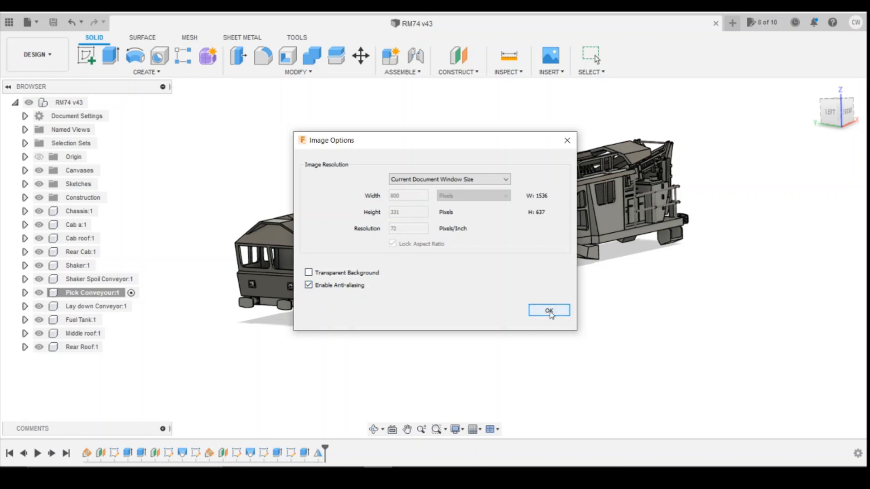
click(548, 310)
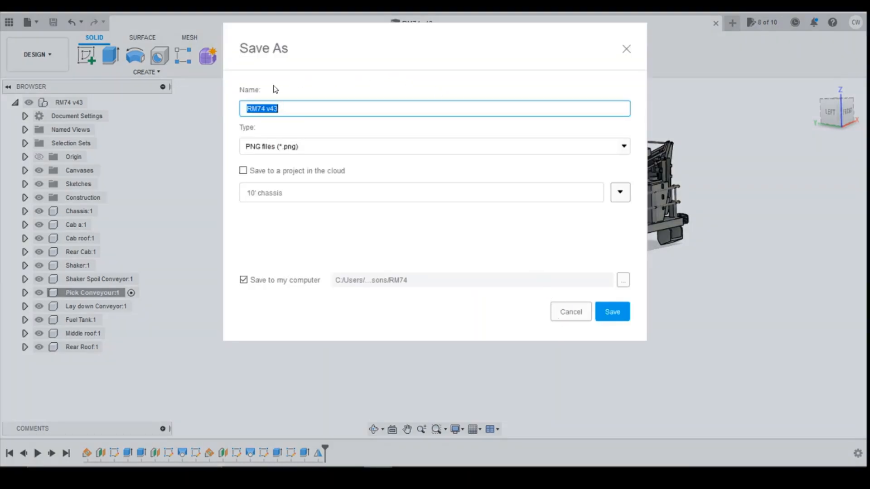
- Set the capture format to JPG and leave saving to a cloud project unticked
click(622, 146)
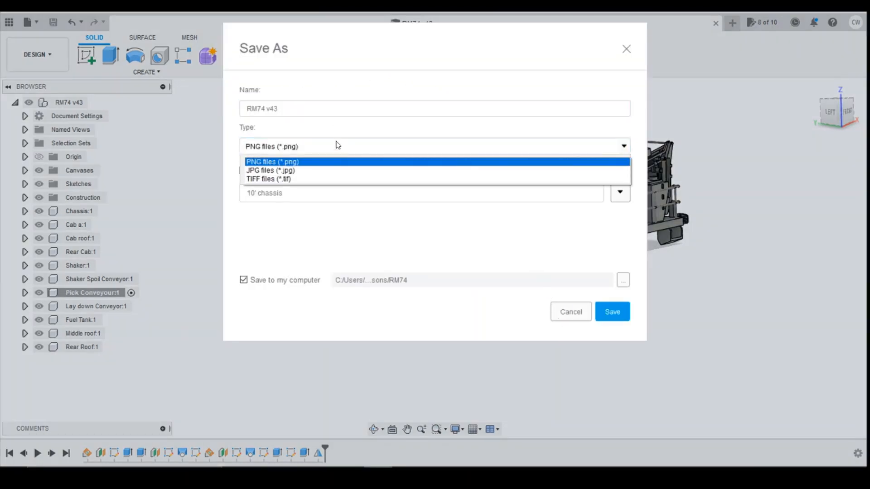
click(271, 170)
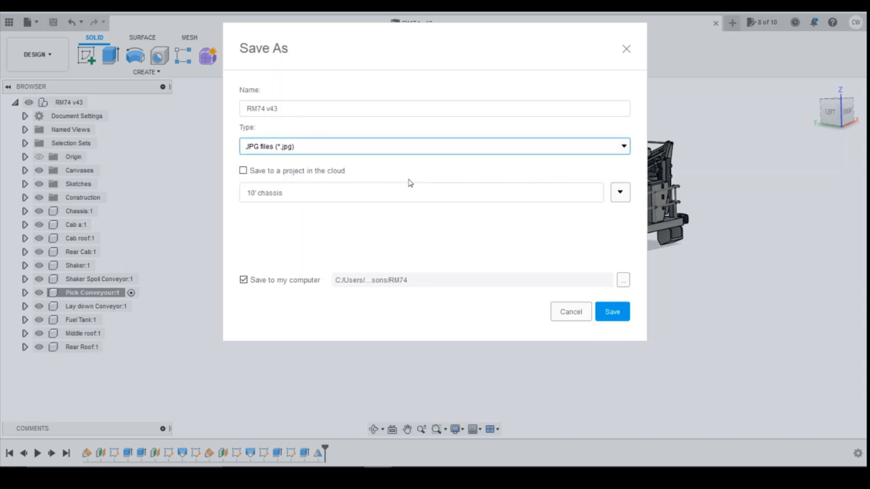
mouse_move(298, 180)
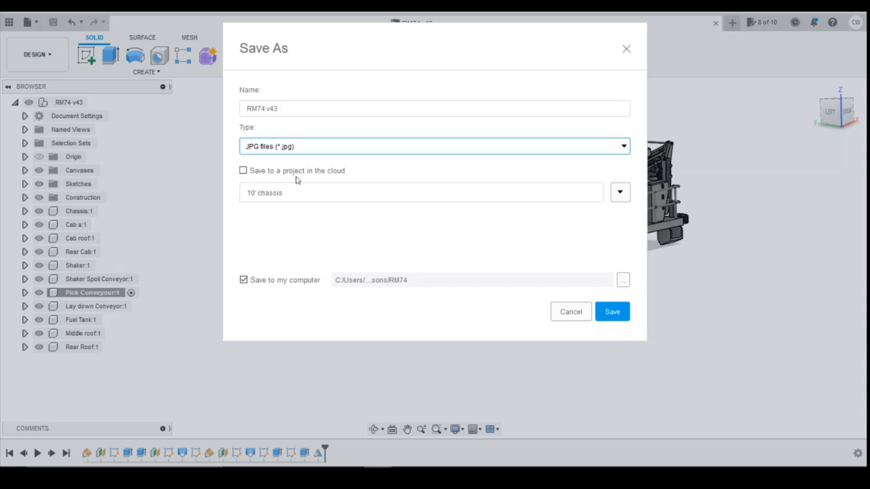
mouse_move(375, 202)
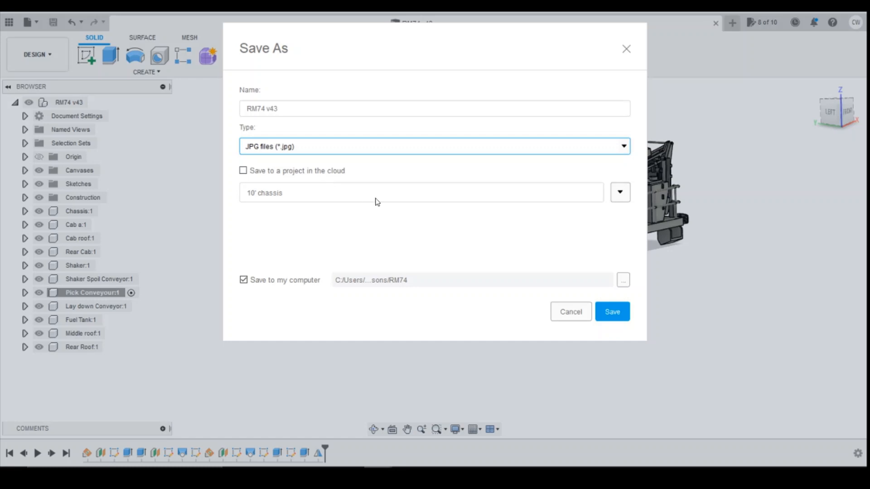
mouse_move(327, 218)
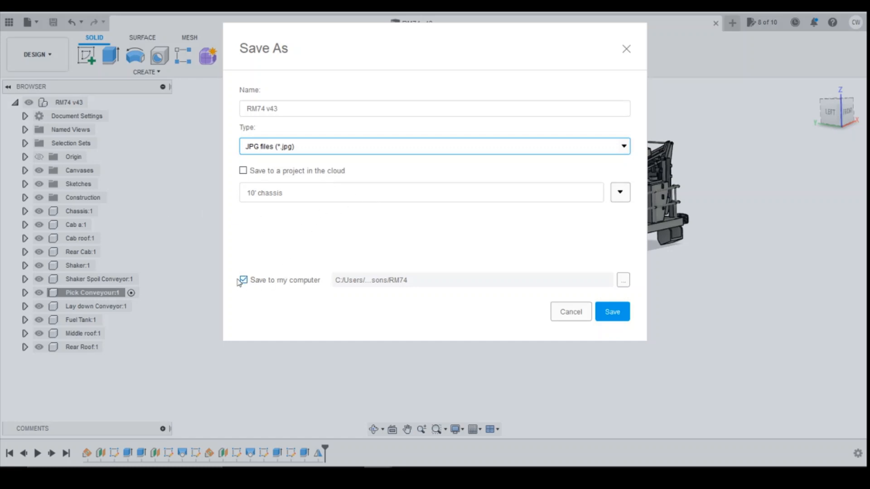
click(242, 170)
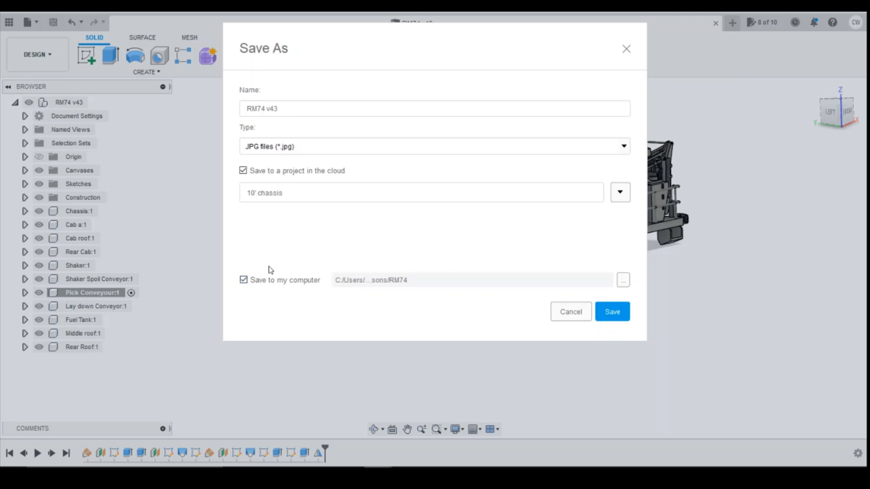
click(243, 170)
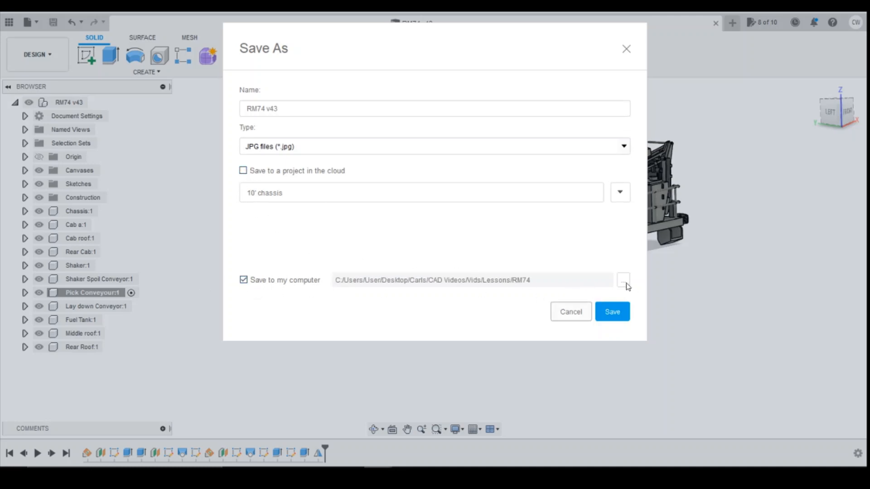
- Save the RM74 v43 JPG into the RM74 lessons folder on the computer
click(623, 279)
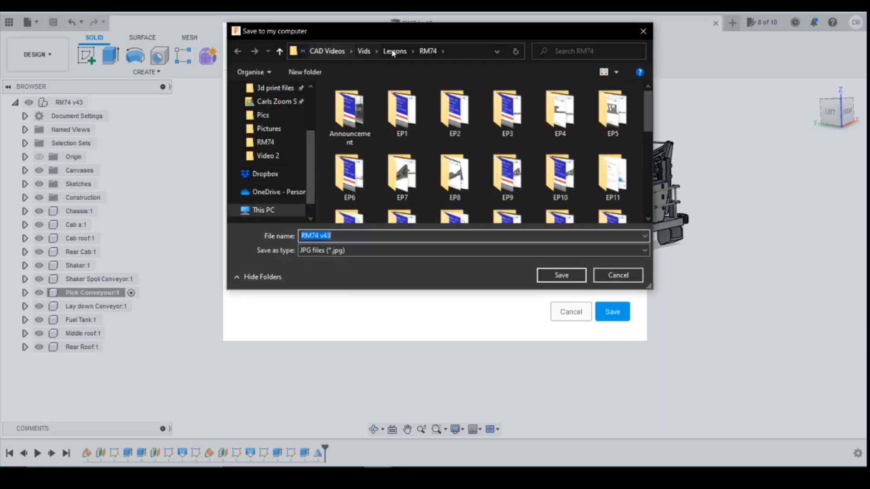
scroll(down, 3)
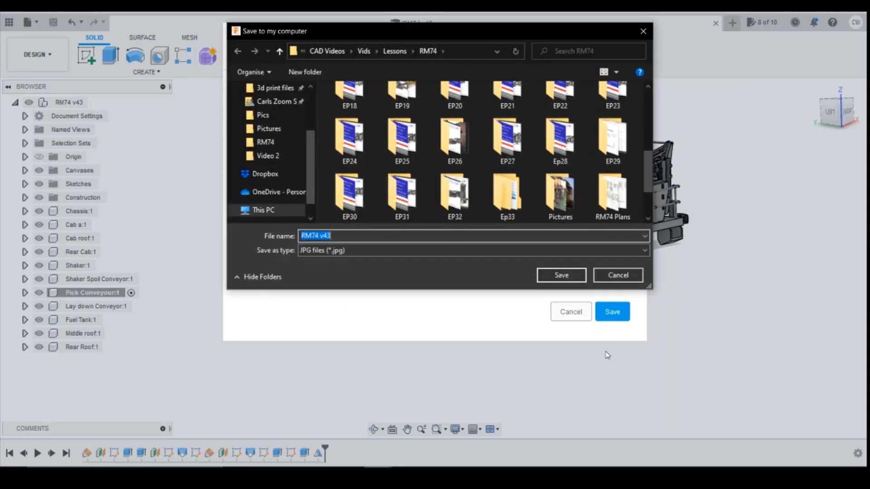
click(561, 274)
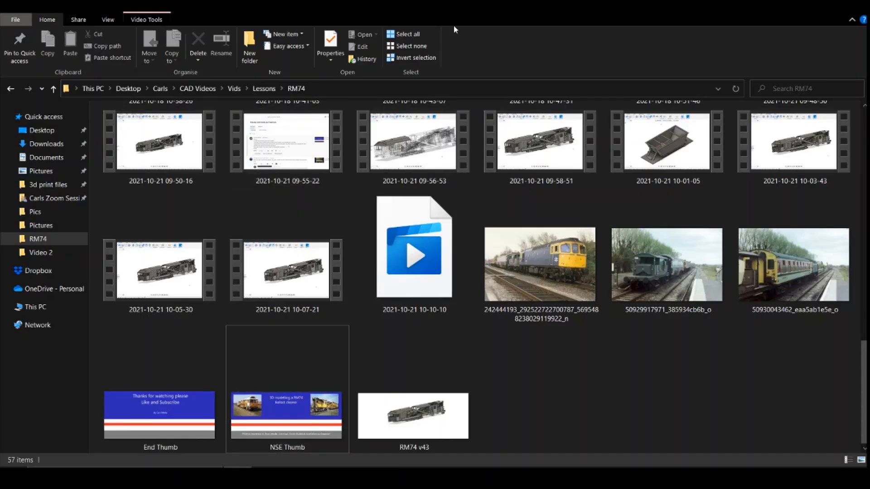
- Open the saved RM74 v43 JPG from the RM74 folder so it displays in Photos
click(413, 413)
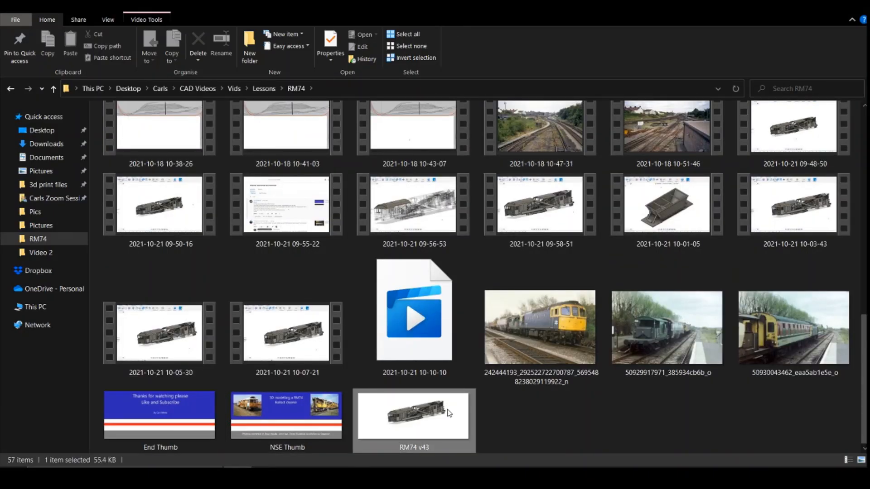
double_click(413, 415)
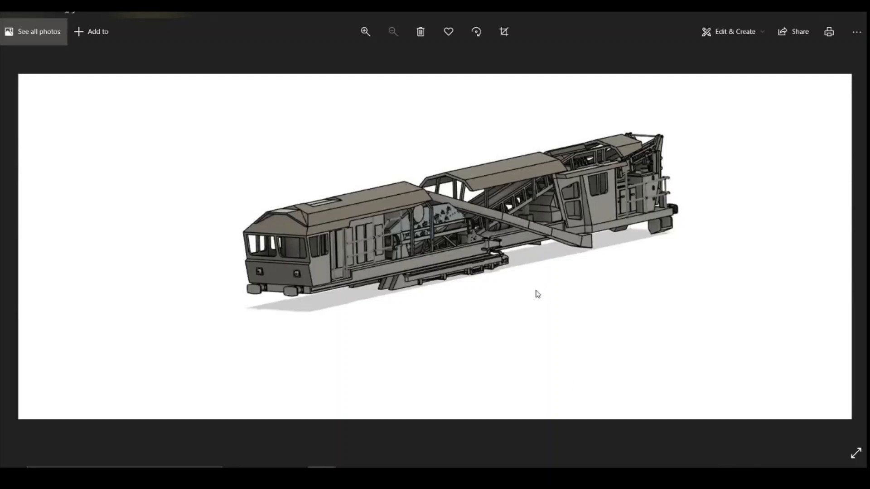